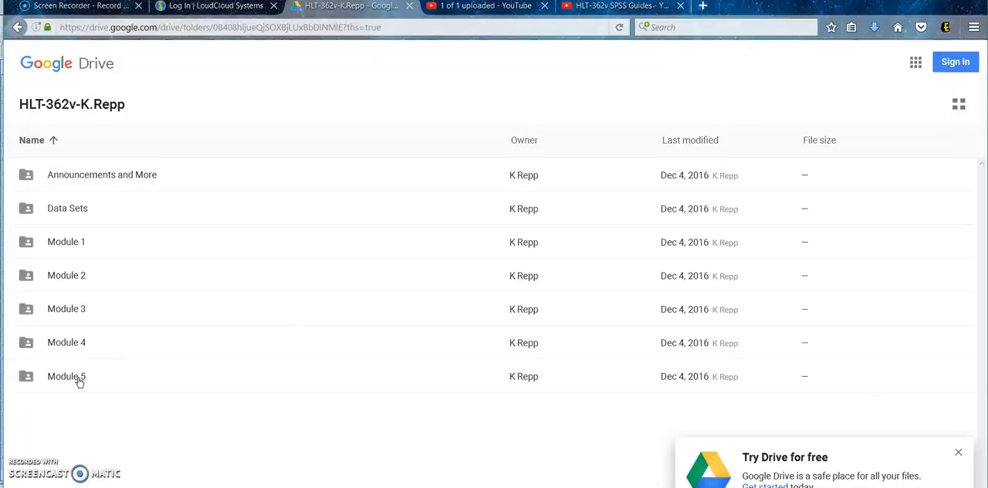
Step: From the Module 5 folder, download the Module 5 Assignments and Grading document to open in Word
double_click(66, 376)
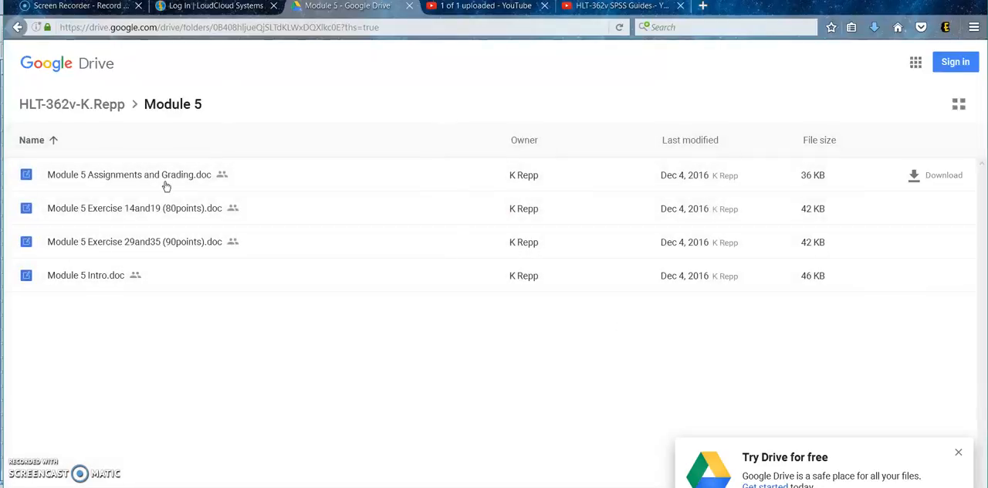
double_click(130, 174)
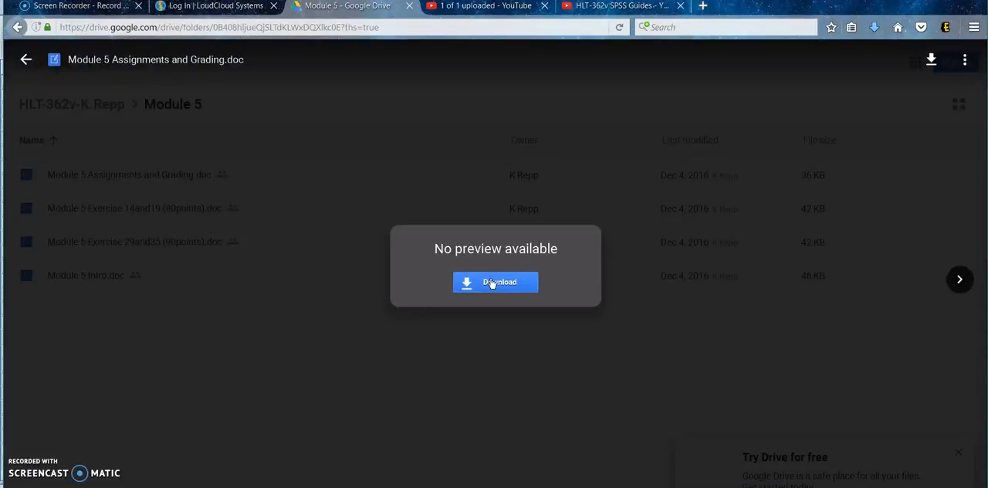
click(494, 281)
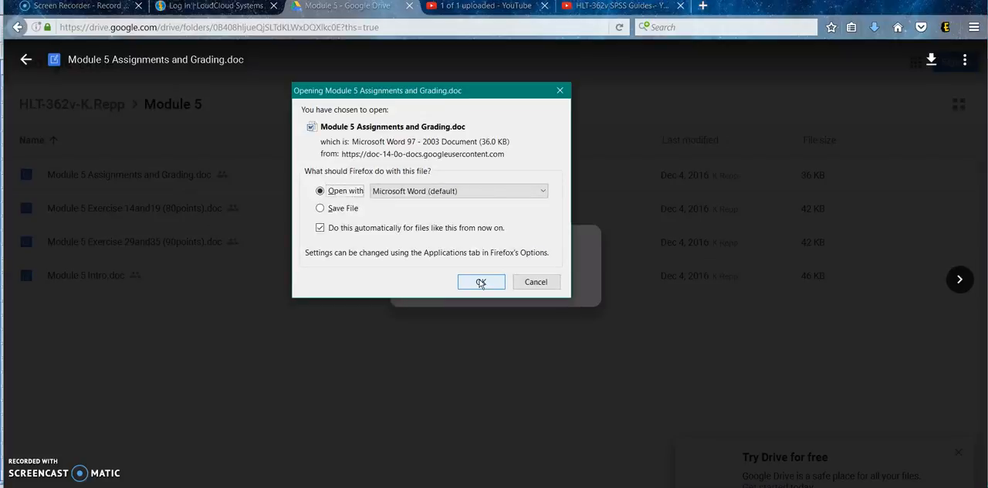
click(481, 281)
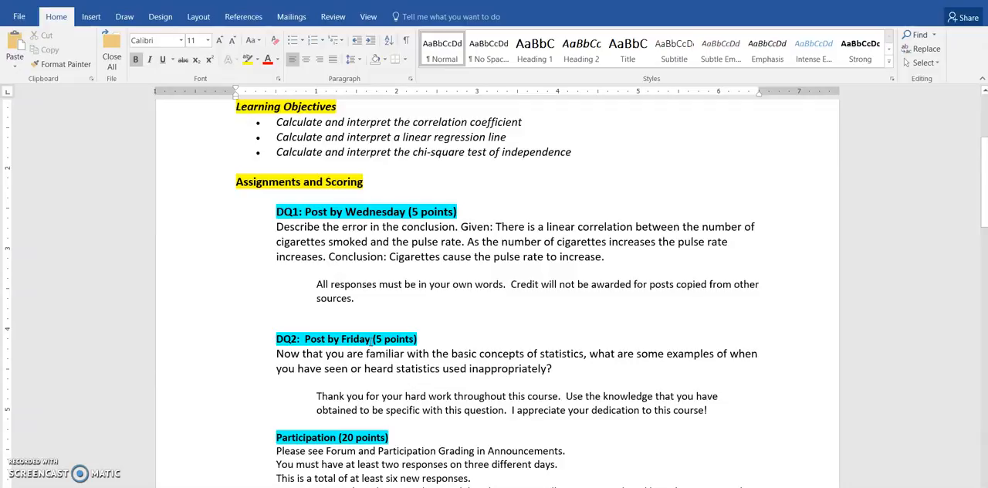
scroll(down, 3)
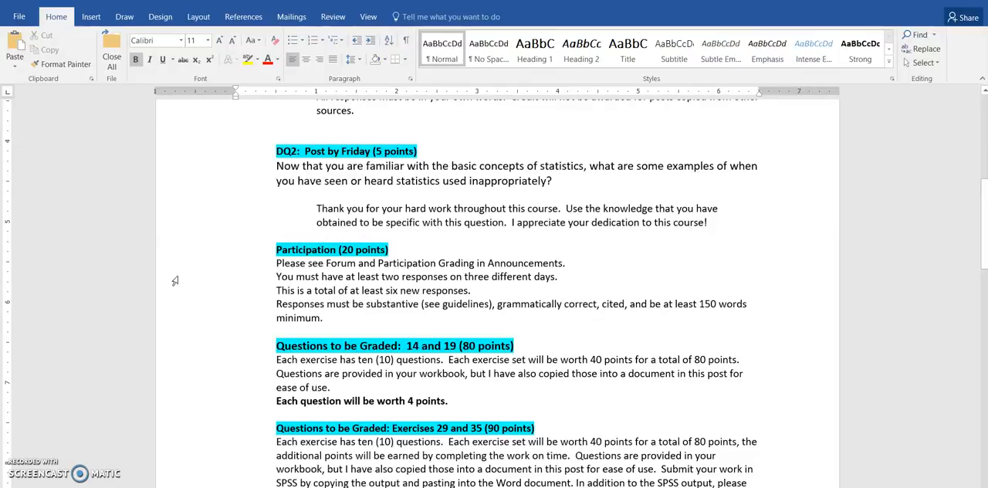
mouse_move(809, 377)
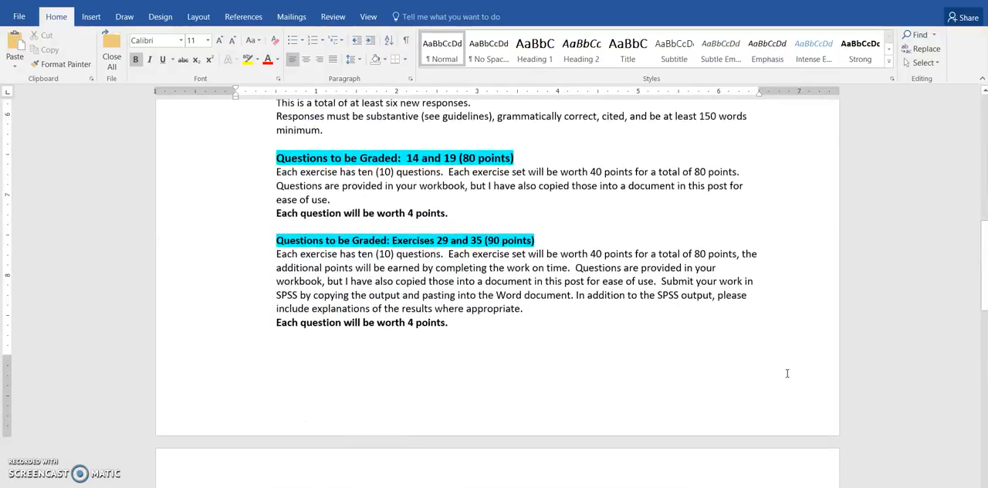
mouse_move(76, 169)
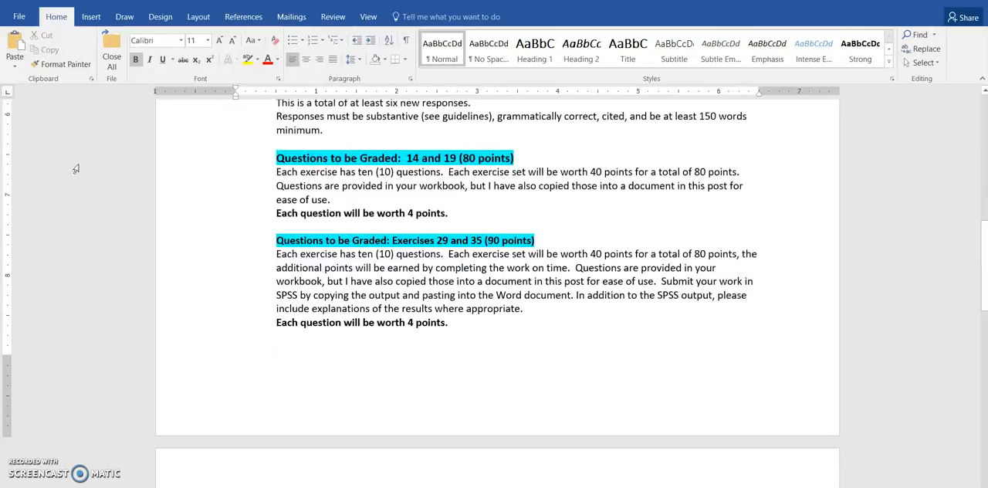
mouse_move(488, 149)
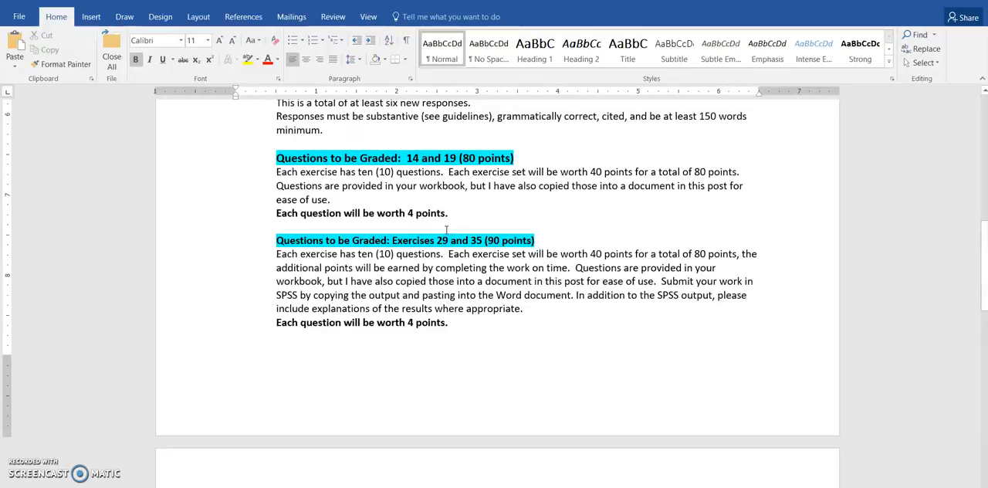
mouse_move(599, 265)
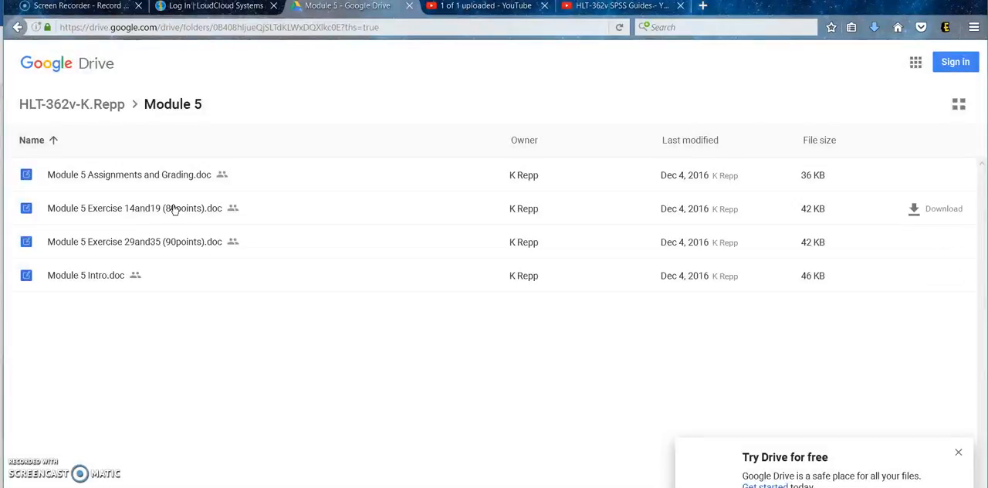
mouse_move(158, 219)
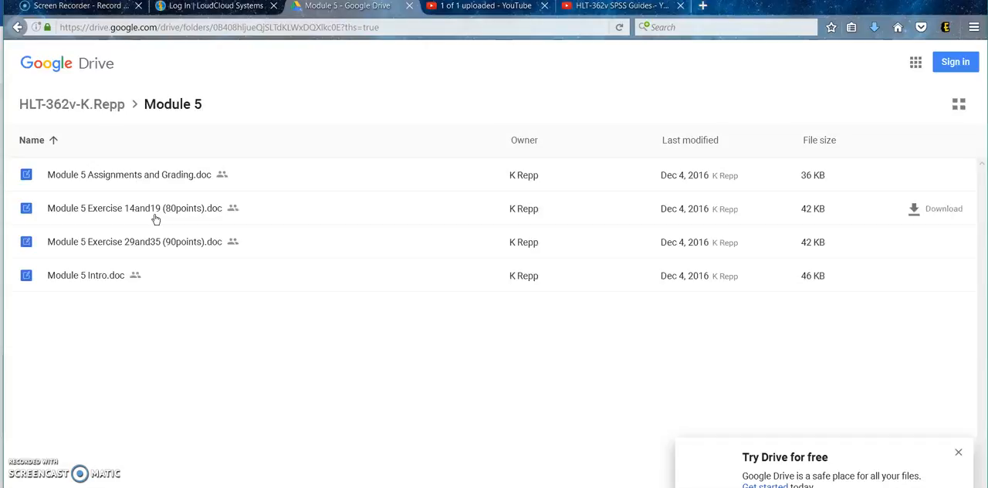
mouse_move(161, 254)
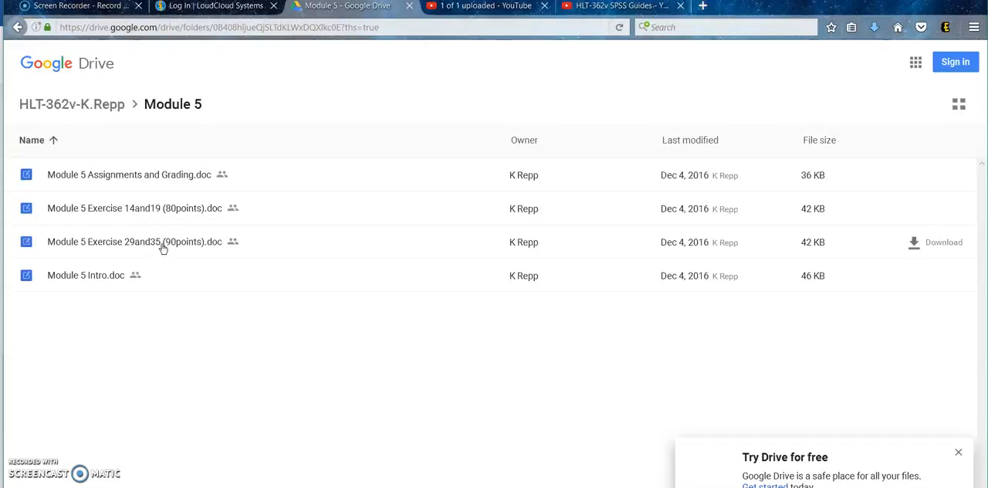
Step: Download Module 5 Exercise 29and35 (90points).doc from Drive and confirm opening it in Word
click(136, 240)
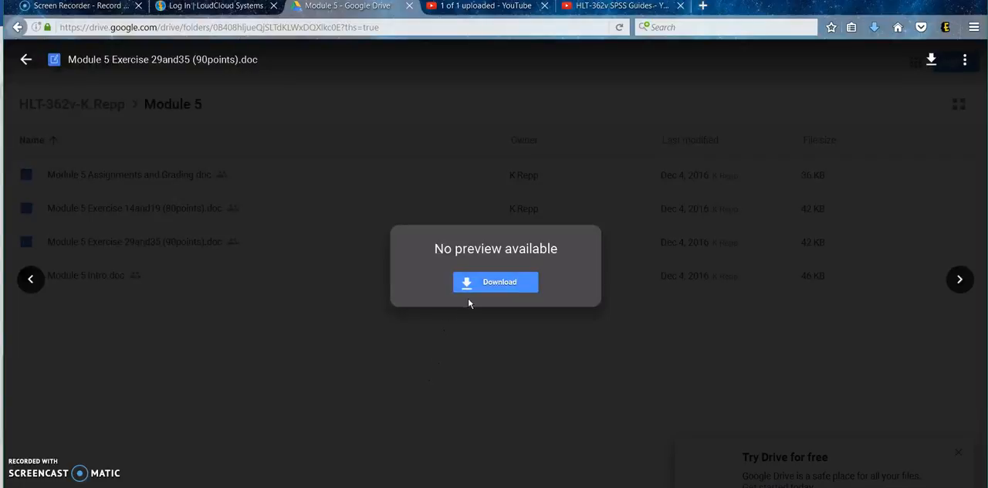
click(494, 281)
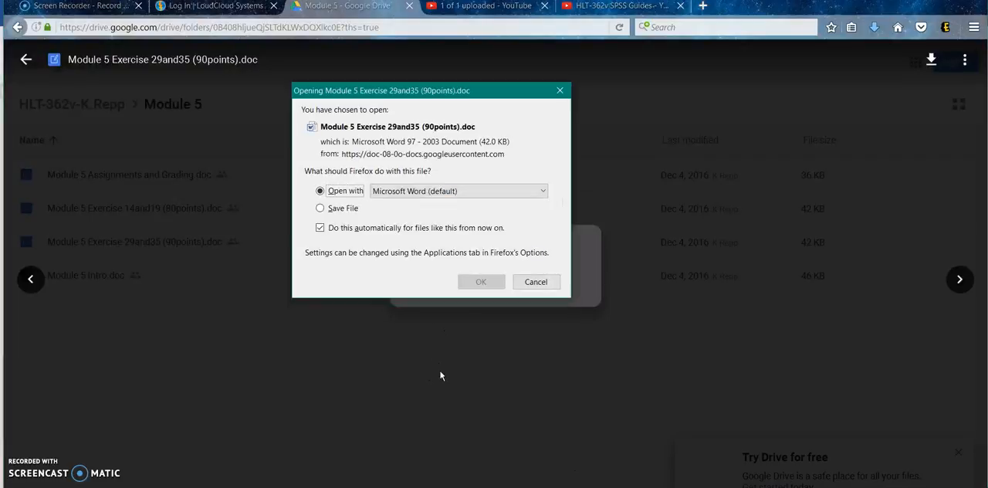
click(482, 281)
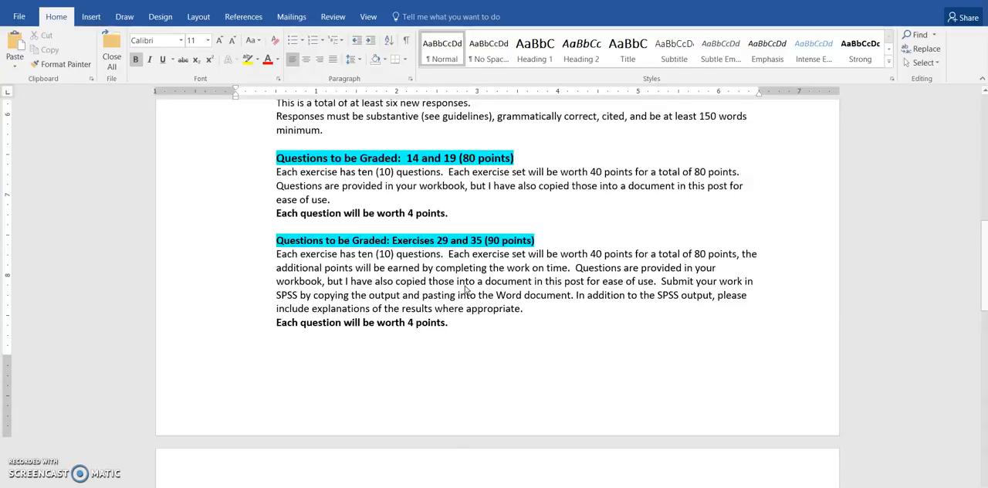
Step: Scroll through the Exercise 29 regression worksheet to read questions 1 to 10
scroll(down, 3)
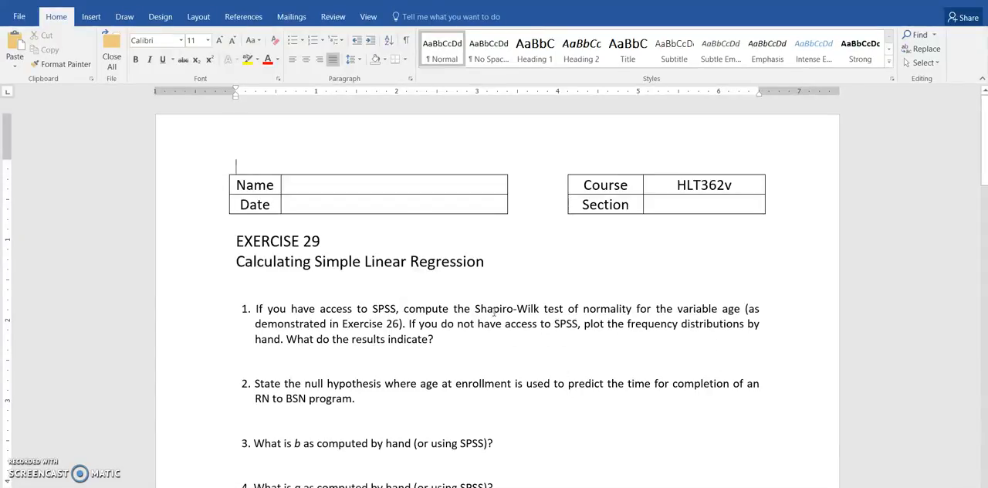
mouse_move(650, 330)
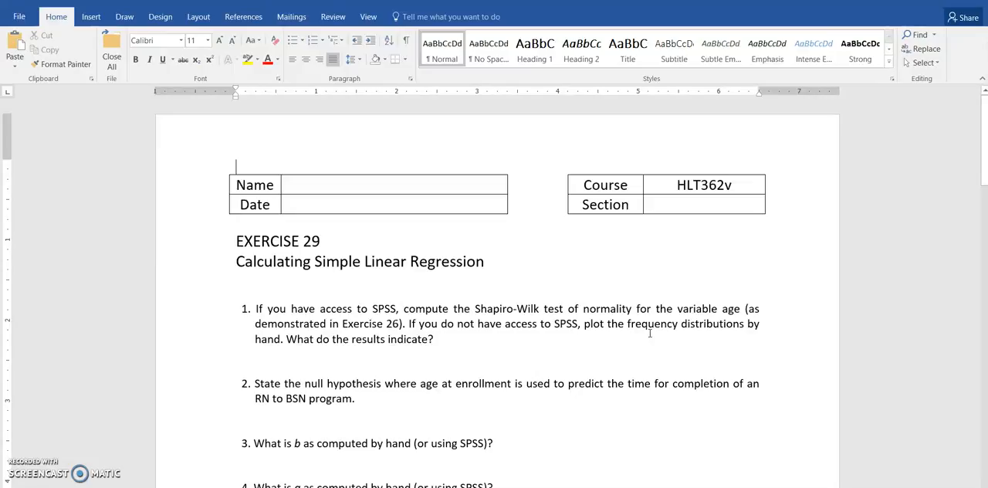
mouse_move(454, 403)
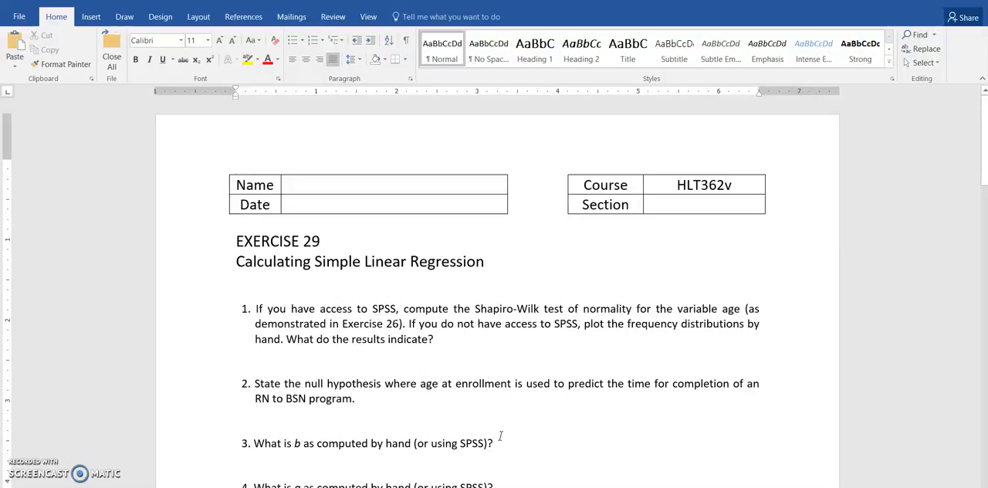
scroll(down, 3)
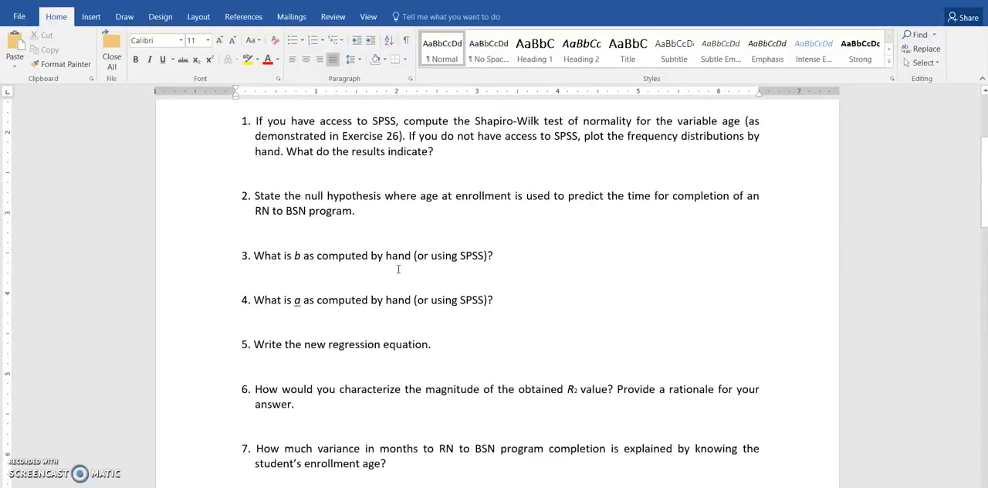
mouse_move(315, 308)
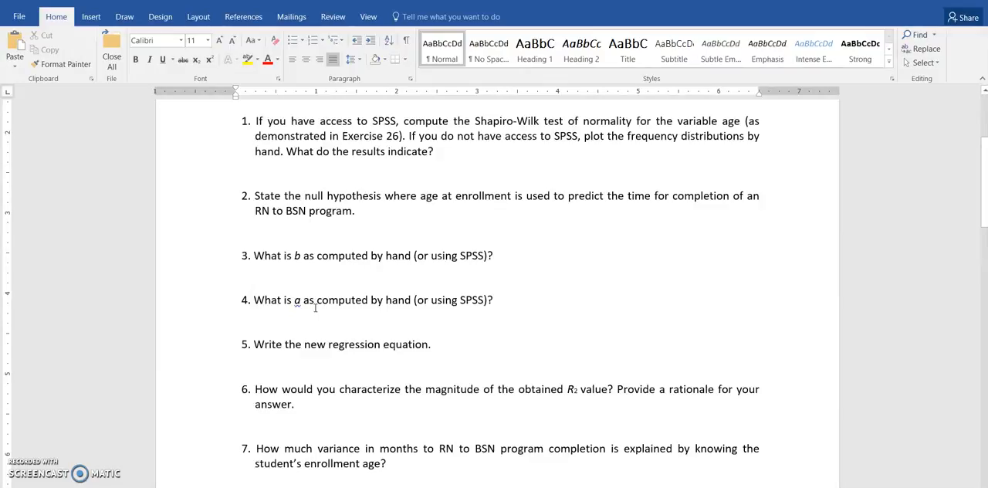
mouse_move(329, 309)
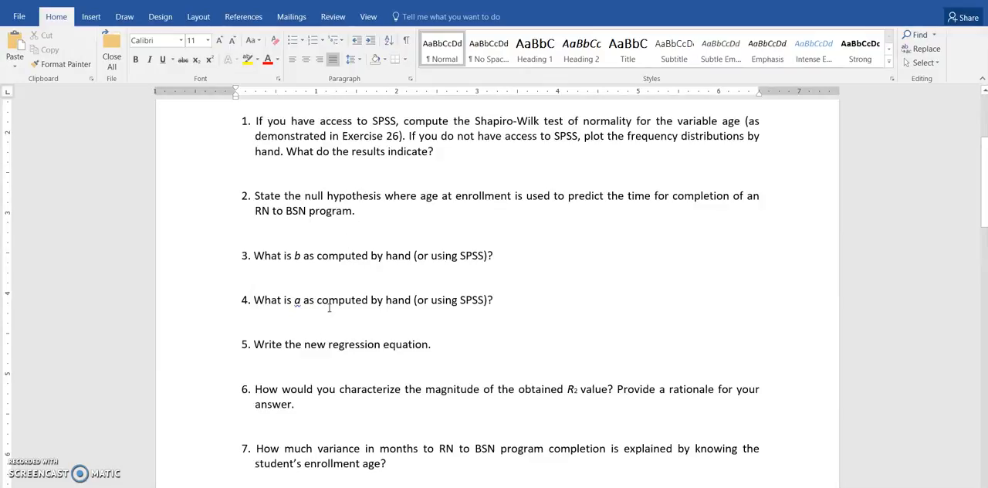
mouse_move(224, 350)
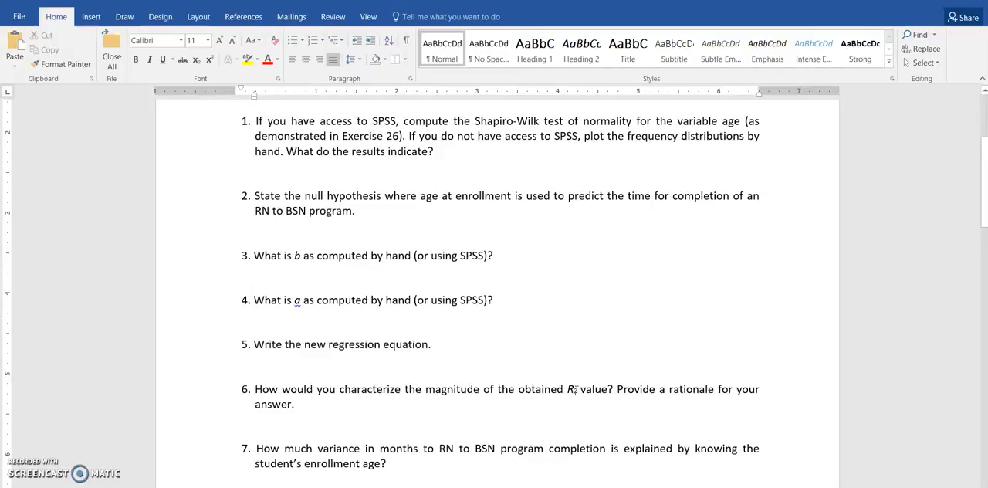
mouse_move(565, 402)
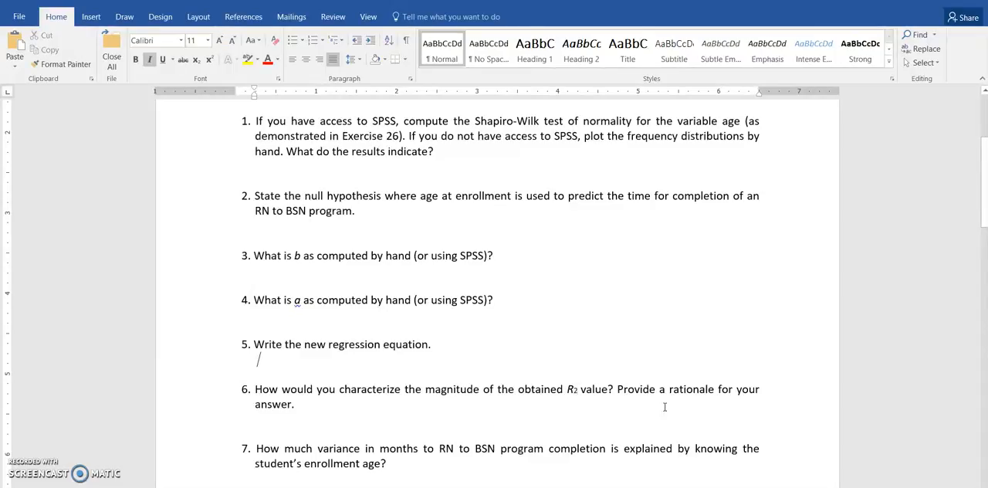
mouse_move(556, 395)
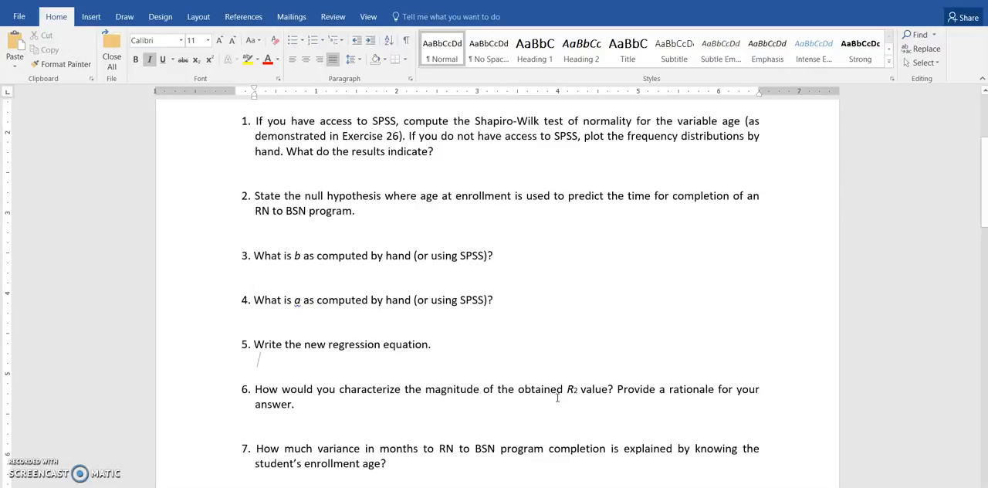
scroll(down, 3)
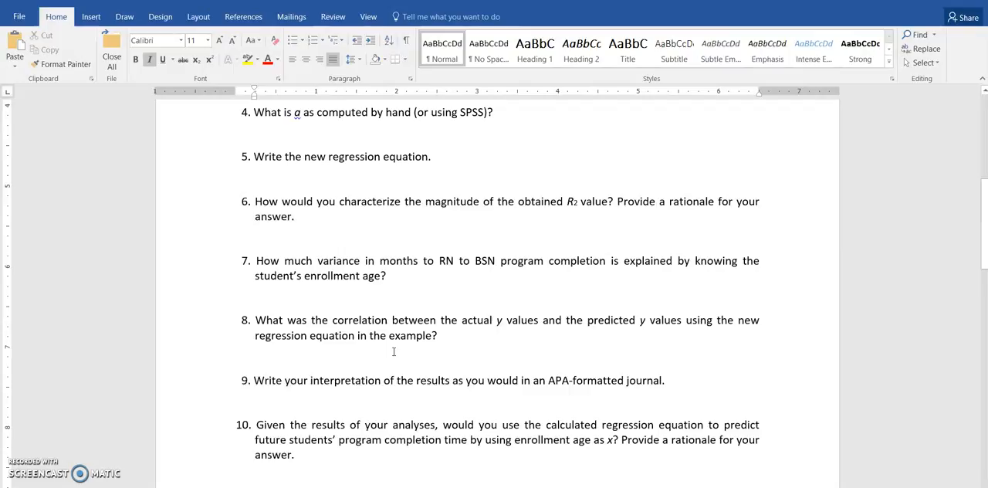
text(/)
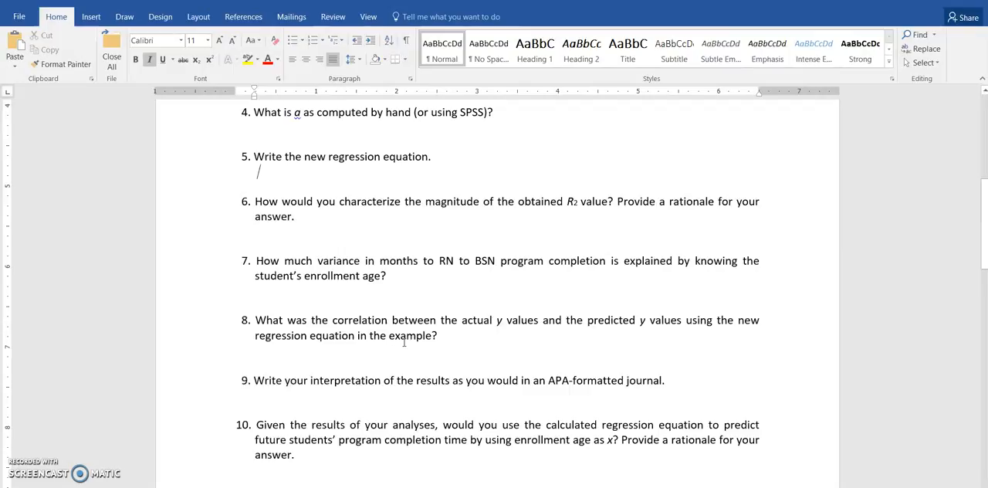
mouse_move(395, 338)
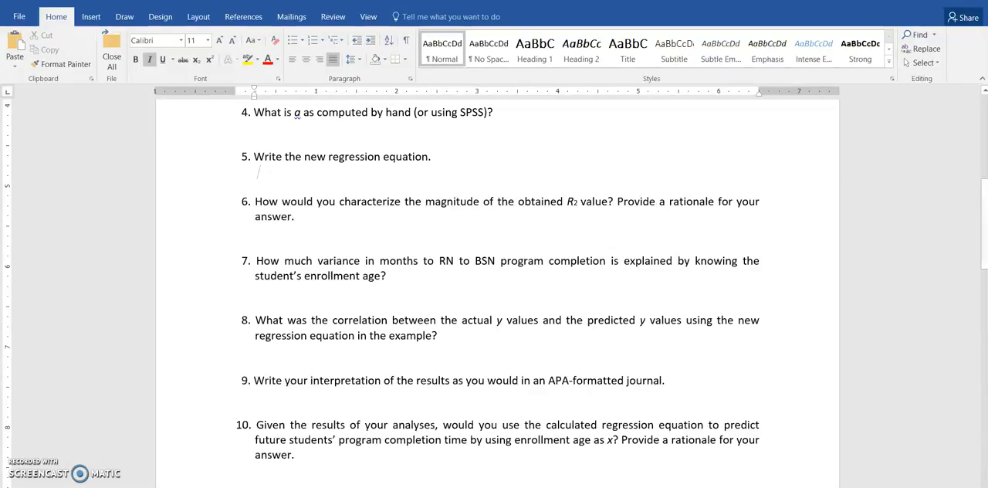
scroll(up, 3)
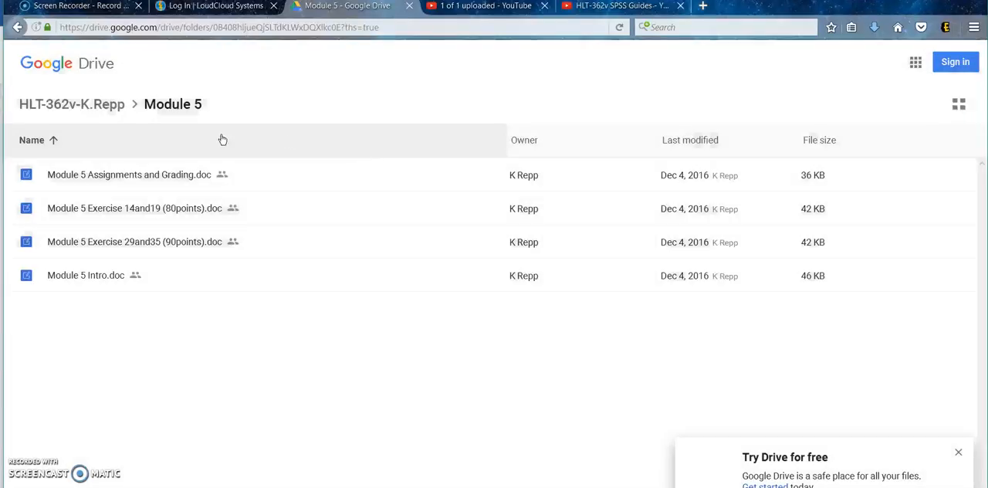
Step: Go back to the course folder and browse the Data Sets folder down to Module 5 SPSS 29-Example 2 Data.sav
click(71, 104)
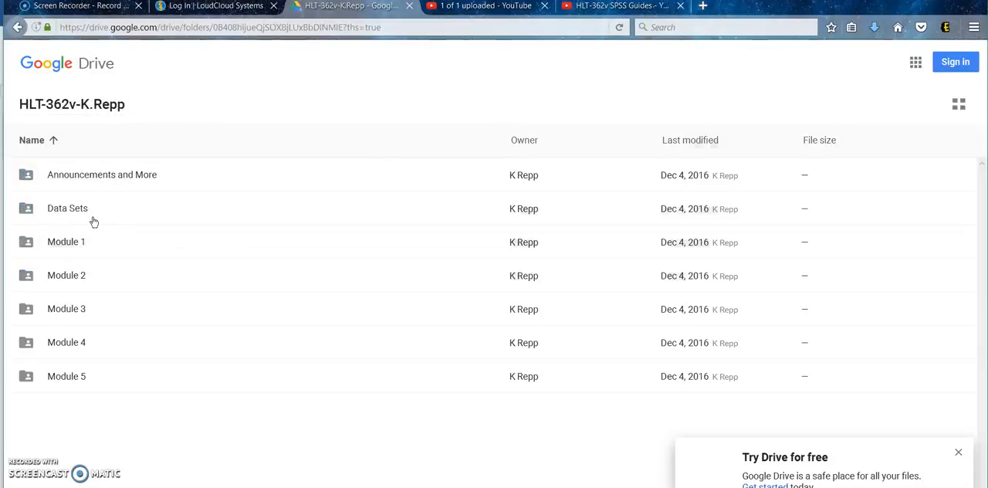
mouse_move(82, 210)
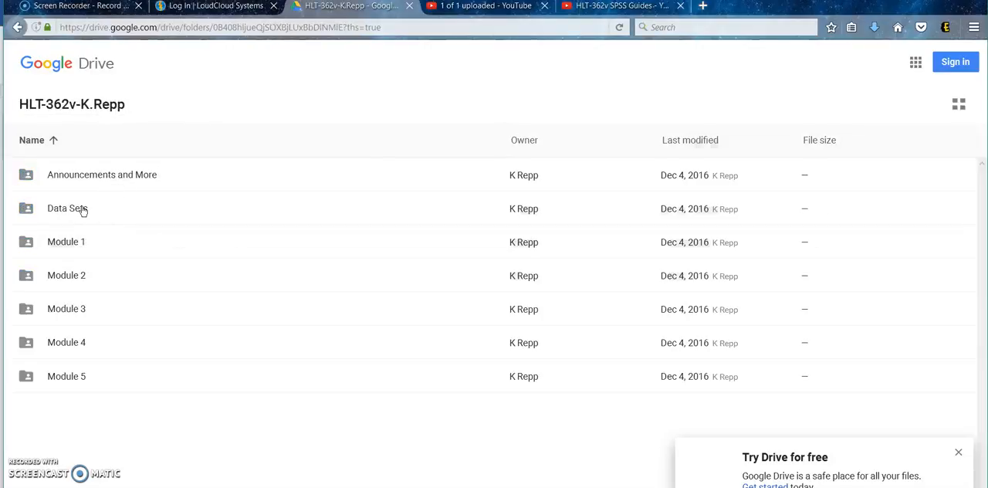
double_click(65, 208)
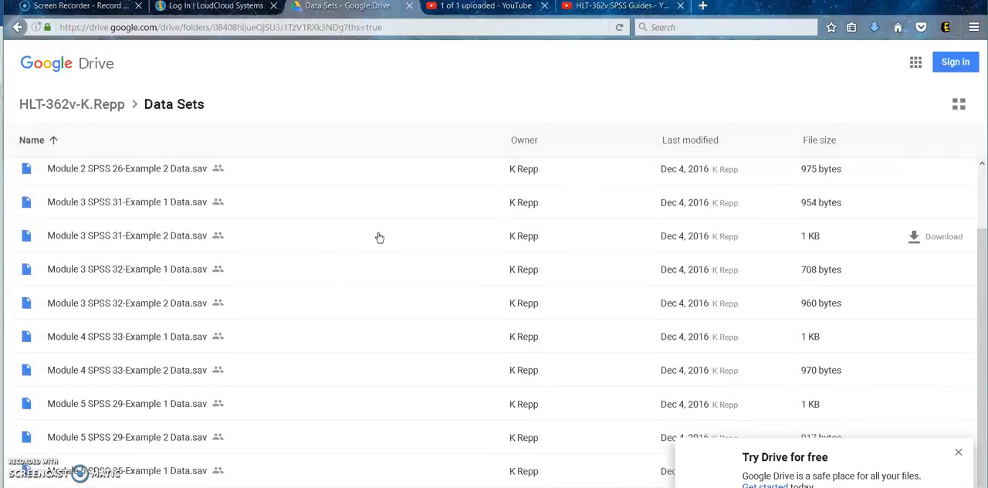
scroll(down, 3)
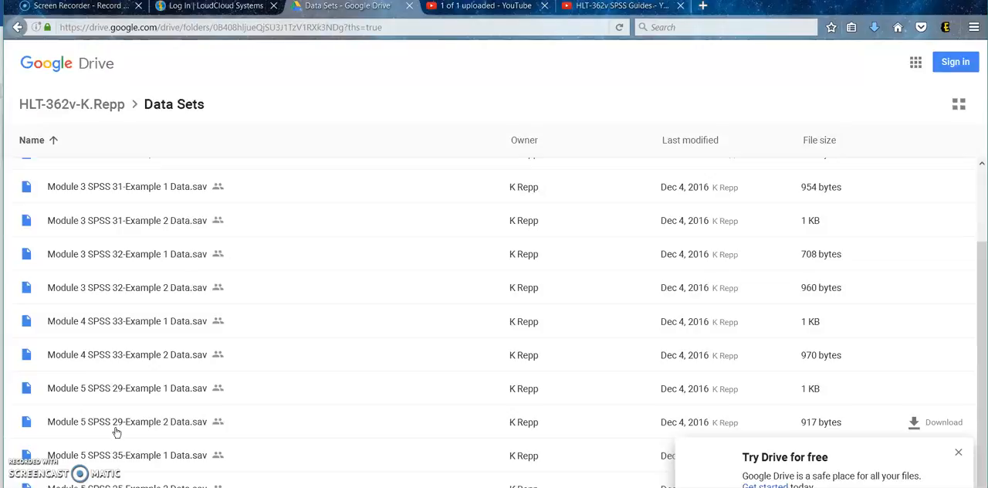
mouse_move(122, 429)
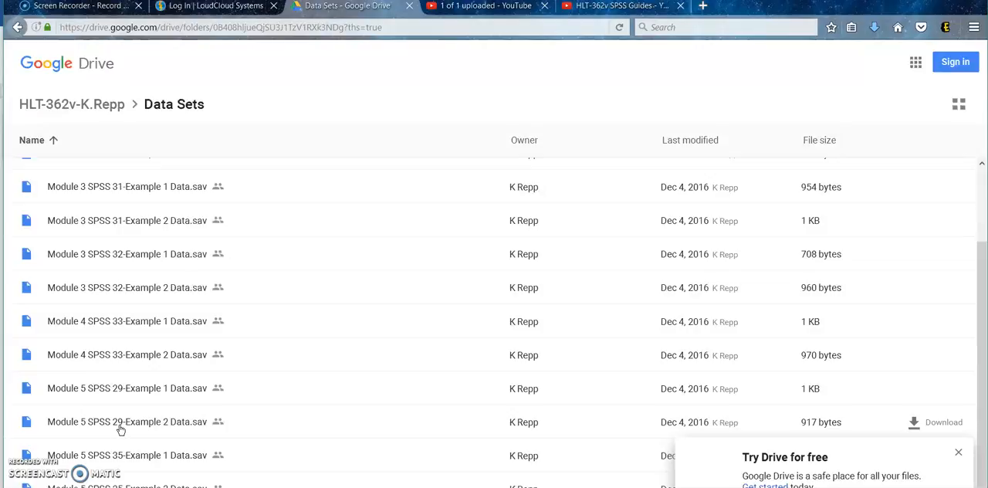
mouse_move(167, 426)
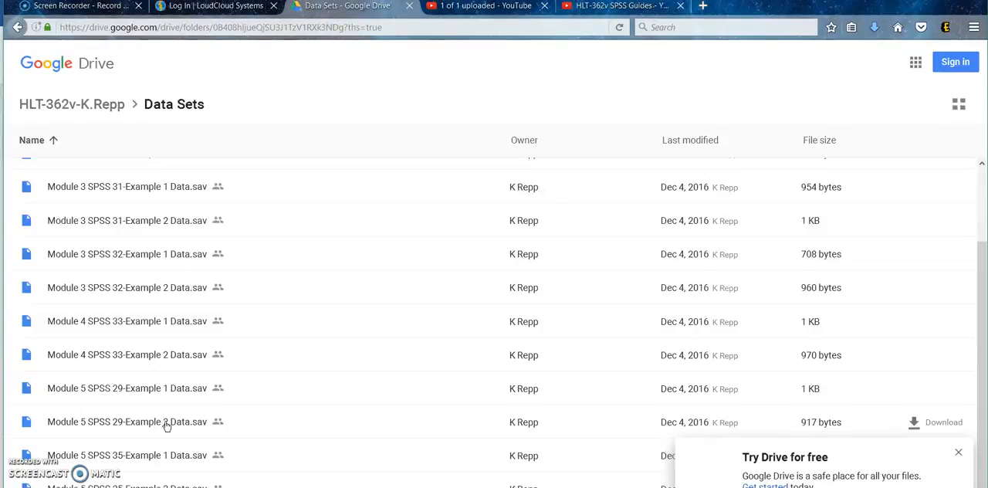
mouse_move(295, 423)
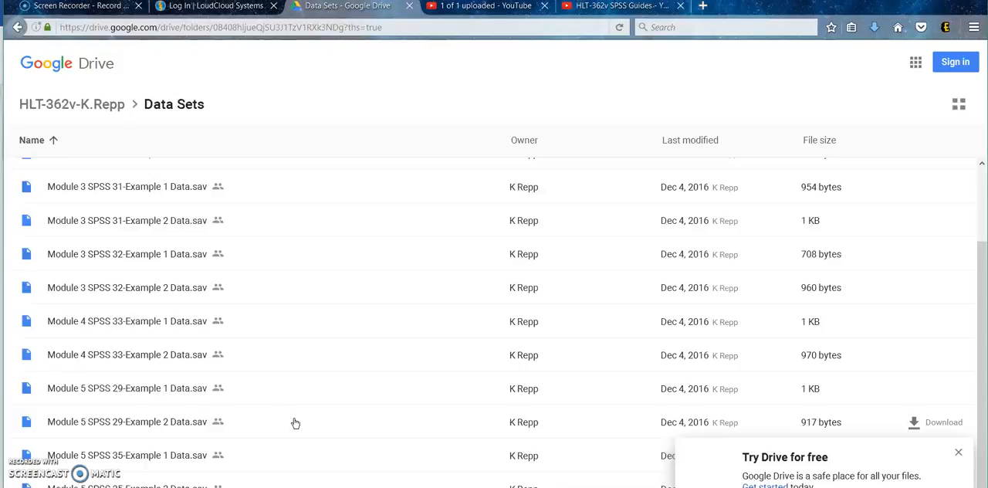
mouse_move(286, 478)
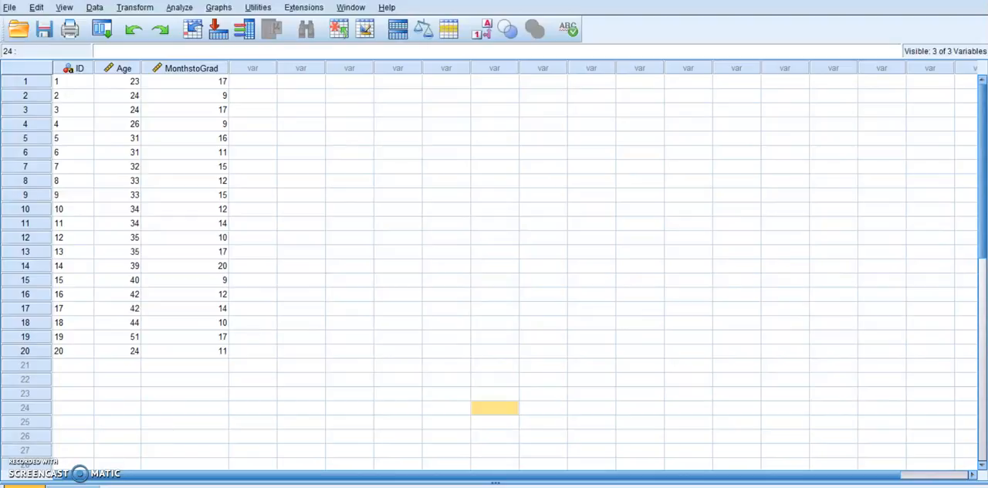
mouse_move(79, 349)
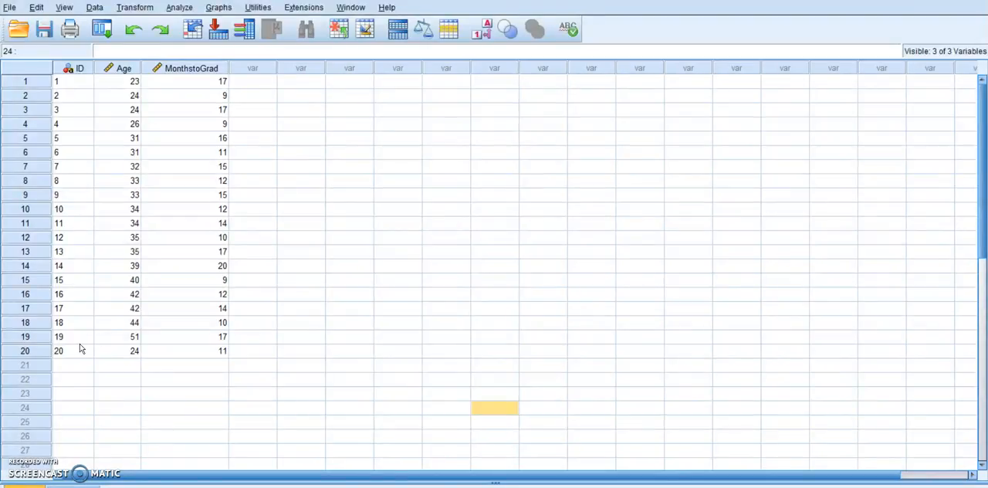
Step: Remove cases 19 and 20 in Data View, leaving 18 cases
click(185, 337)
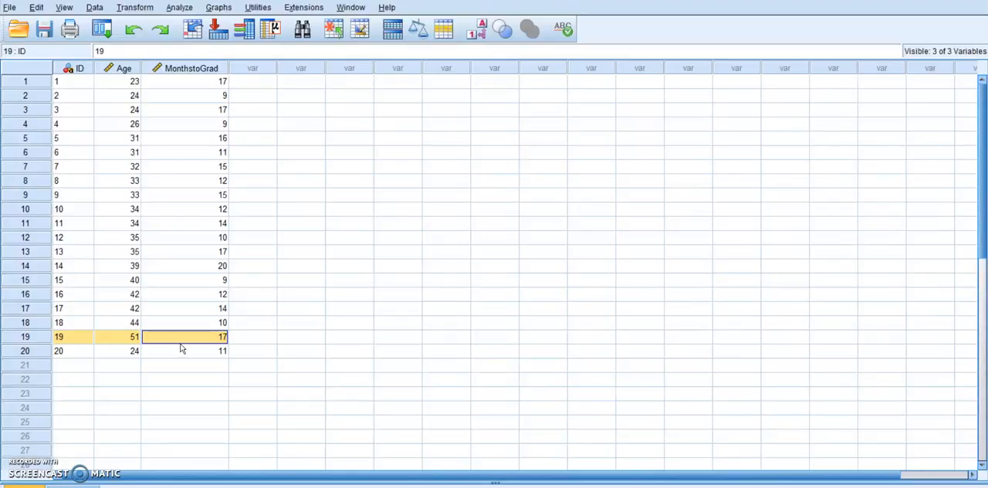
click(183, 350)
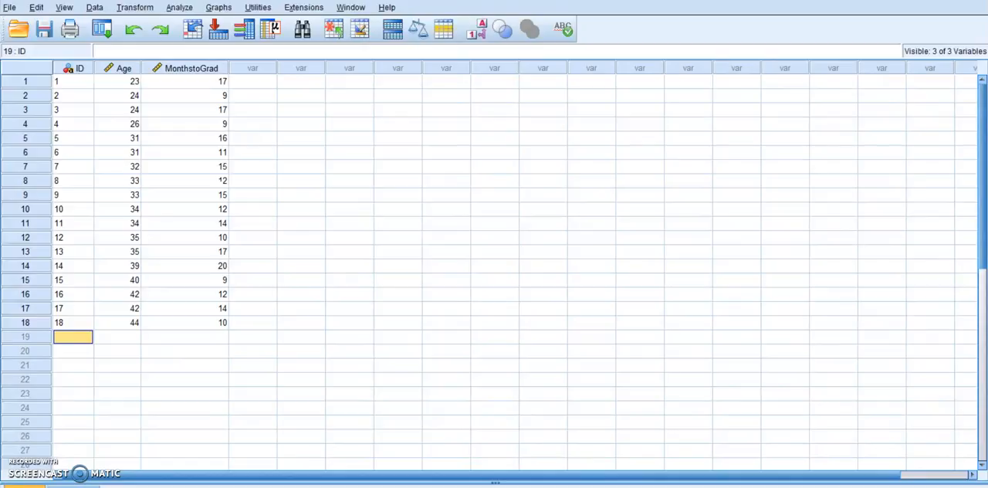
mouse_move(171, 452)
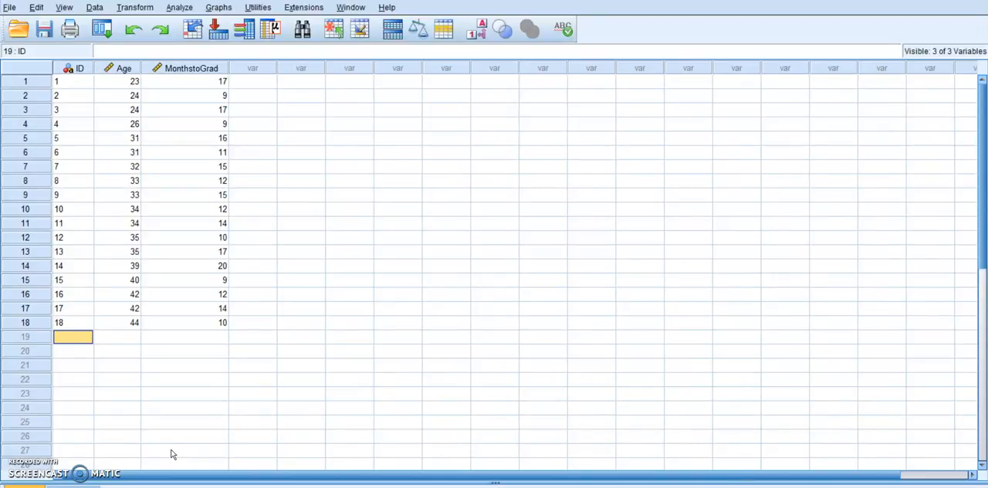
mouse_move(192, 108)
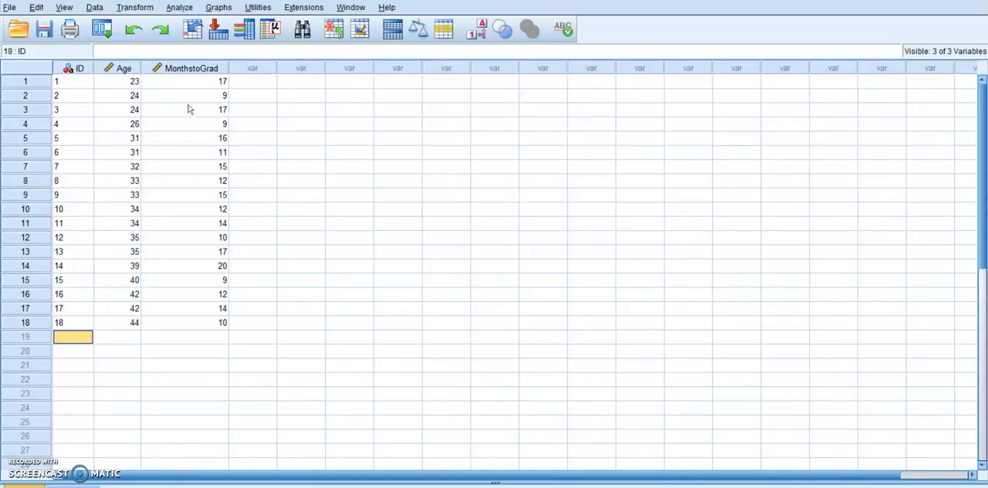
Step: Run Explore on Age and months to complete program with Descriptives, histograms and normality plots
click(166, 7)
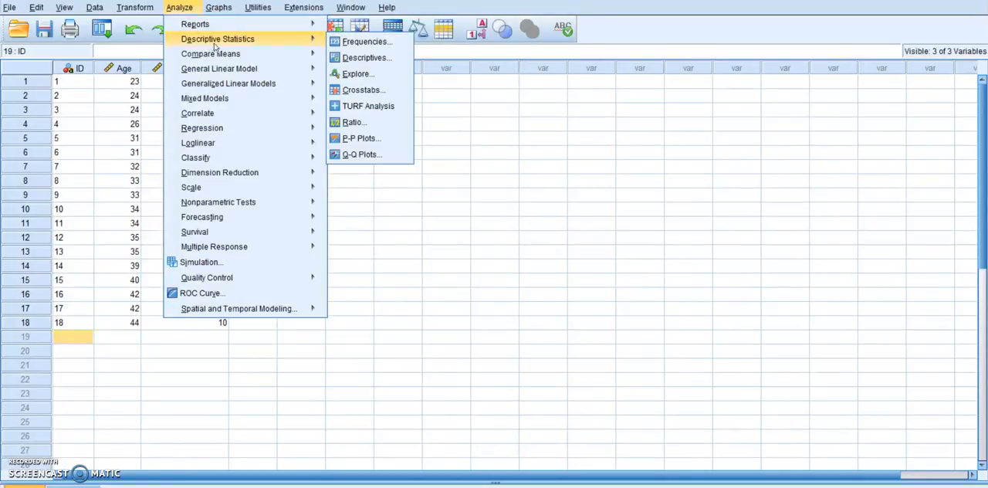
mouse_move(367, 40)
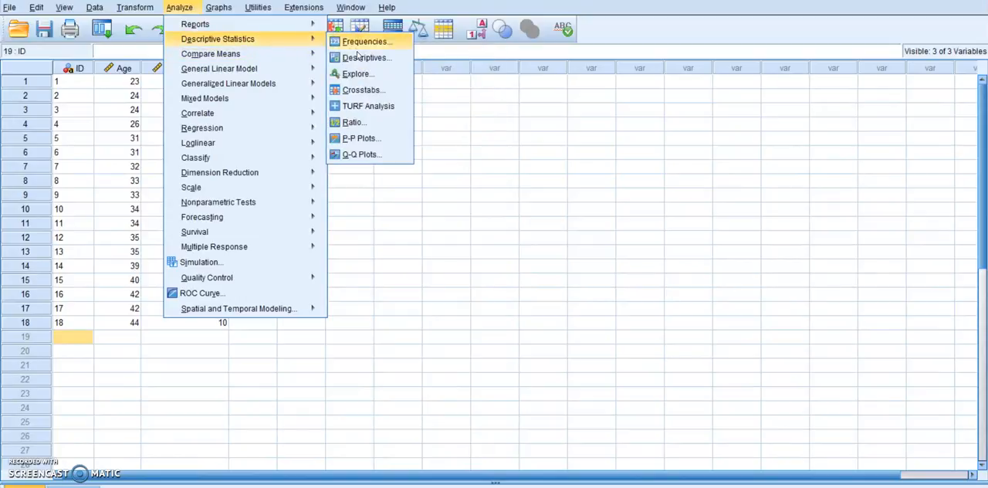
click(358, 74)
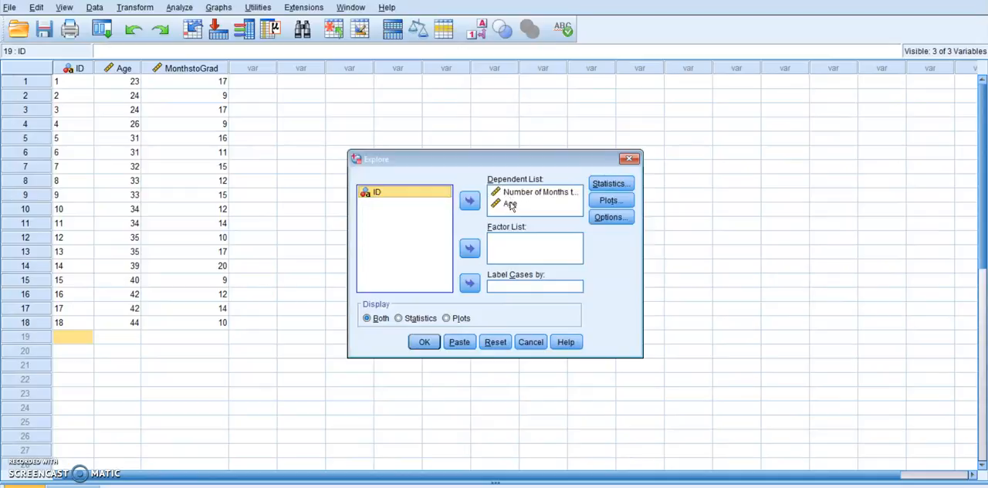
click(609, 182)
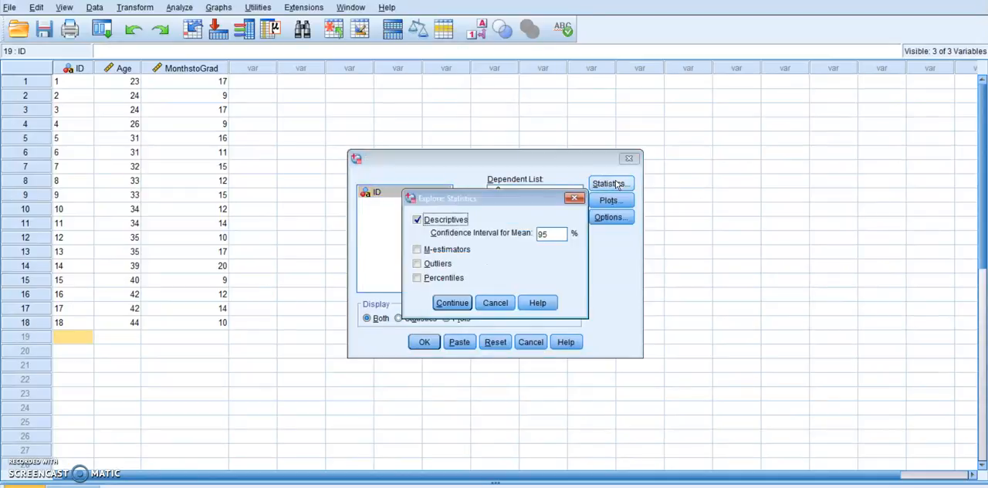
click(451, 302)
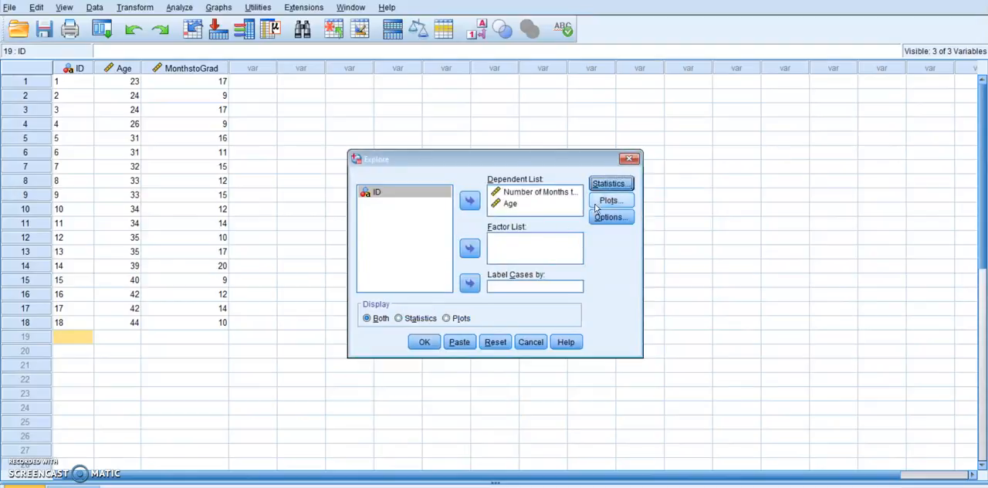
click(609, 201)
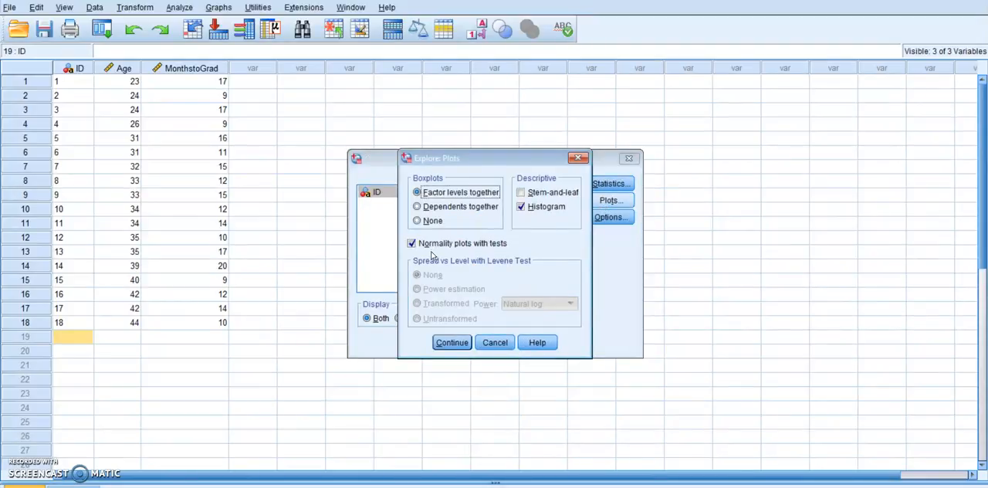
click(450, 343)
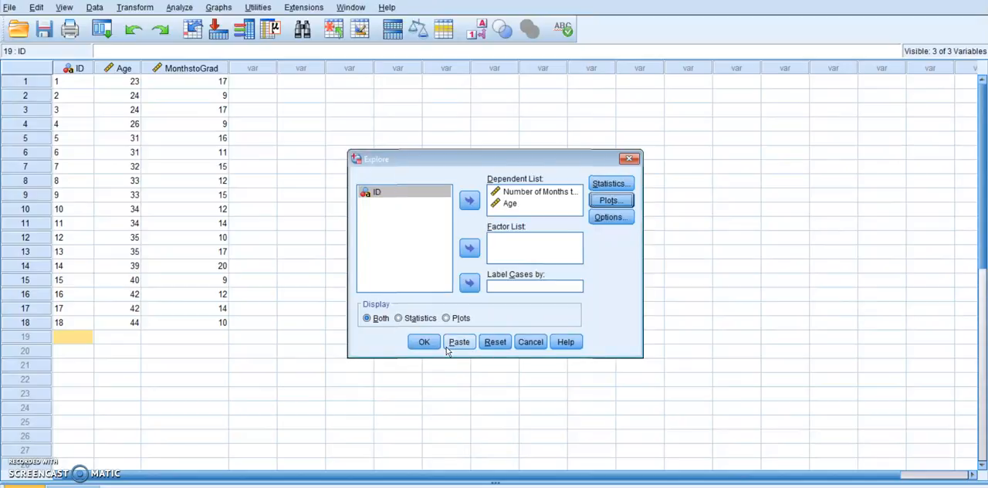
click(531, 343)
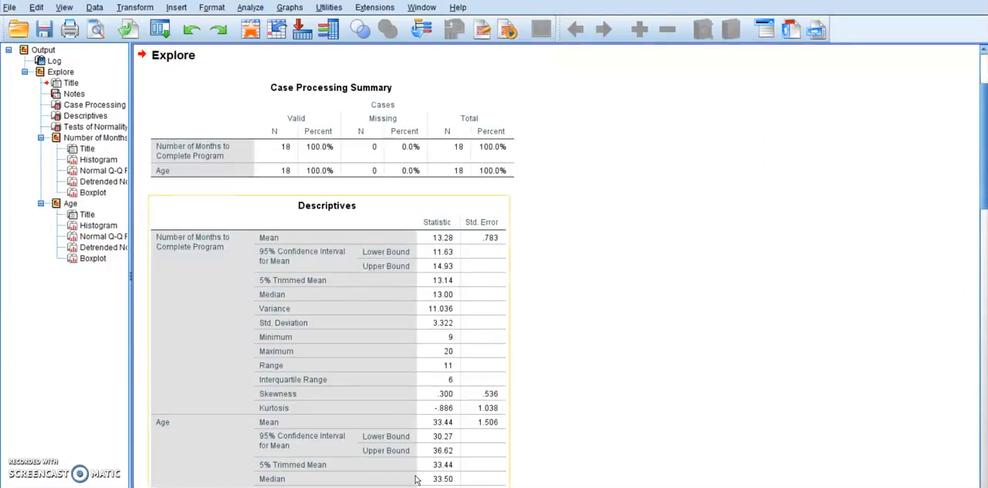
Step: Scroll the Output Viewer past Descriptives to the Tests of Normality table
scroll(down, 3)
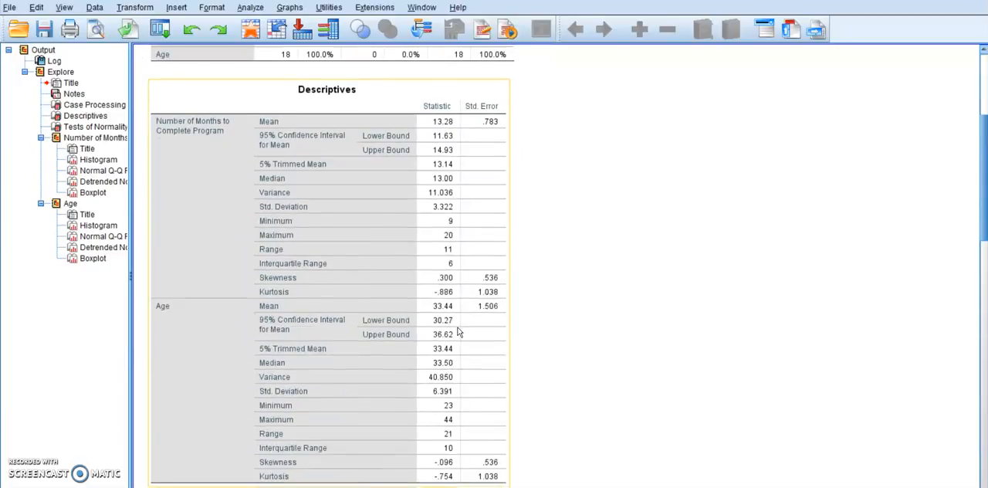
scroll(down, 3)
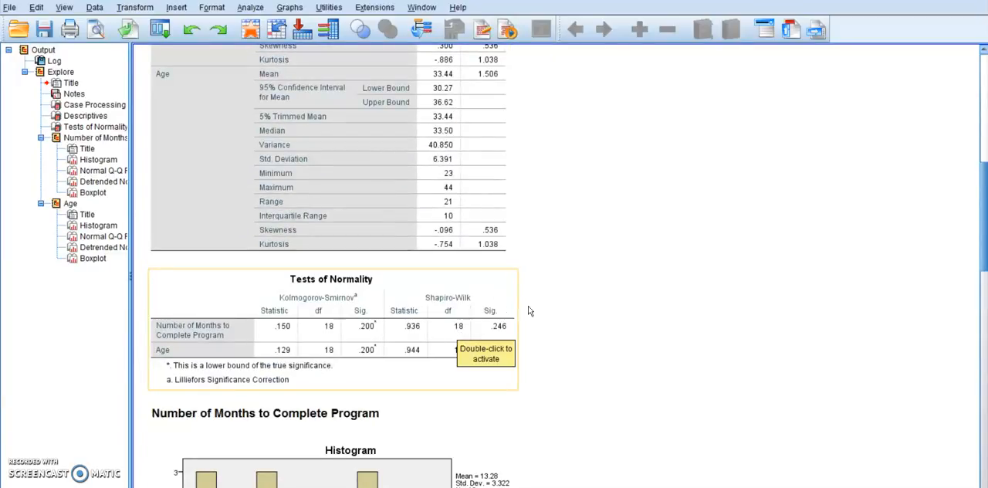
mouse_move(466, 377)
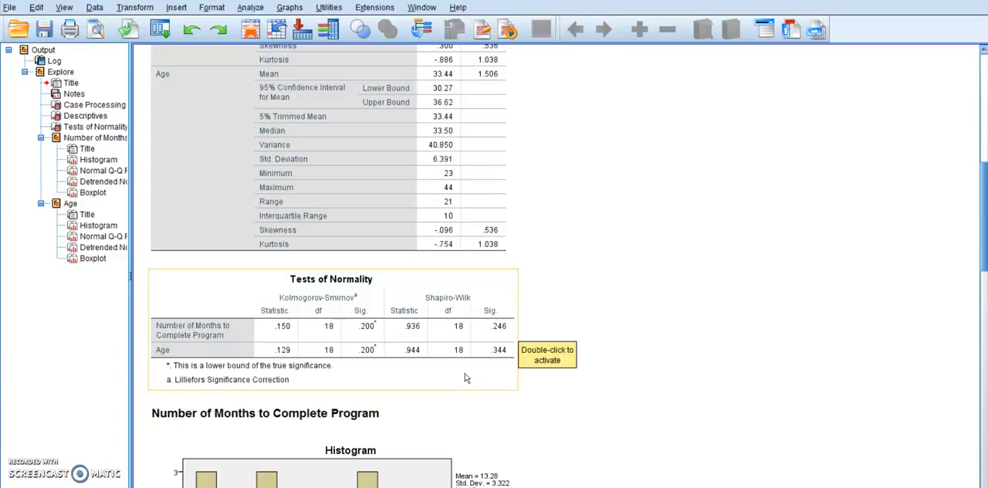
scroll(down, 3)
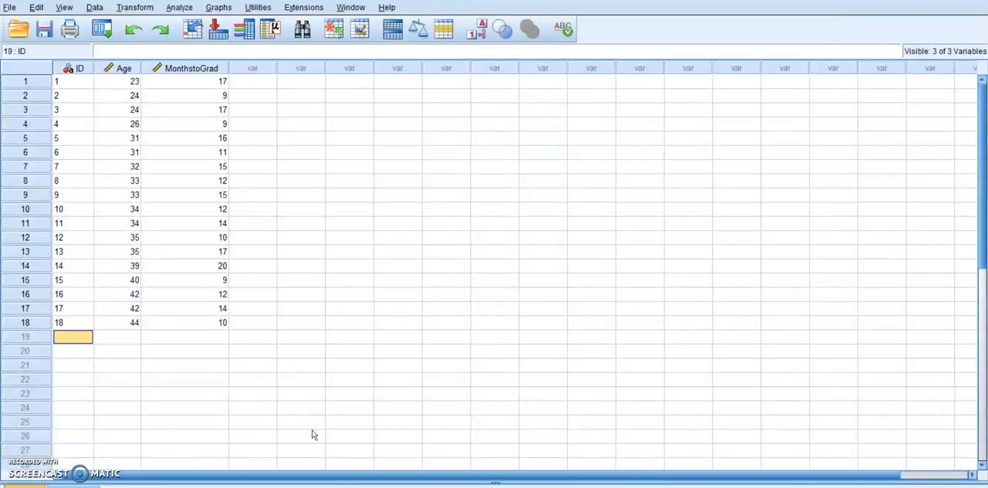
mouse_move(312, 376)
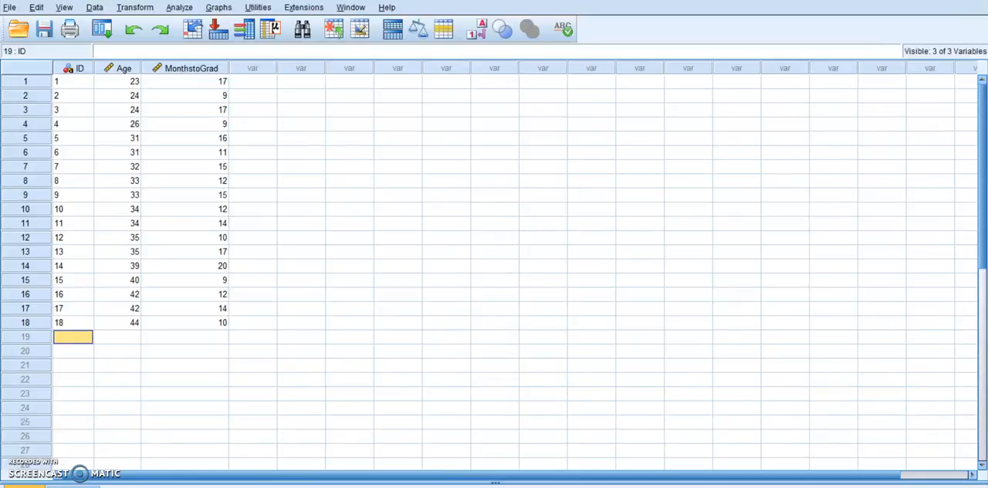
Step: Start a Linear Regression analysis from Analyze > Regression
click(171, 6)
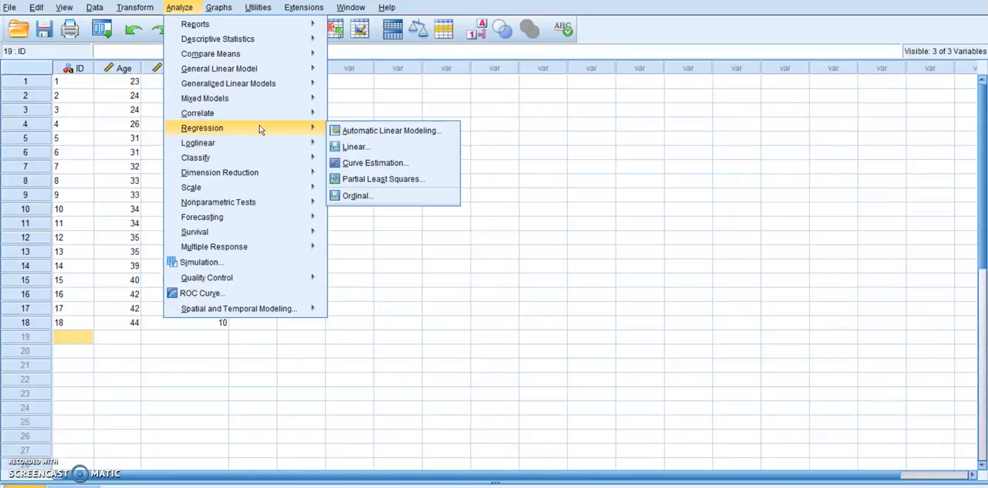
mouse_move(355, 147)
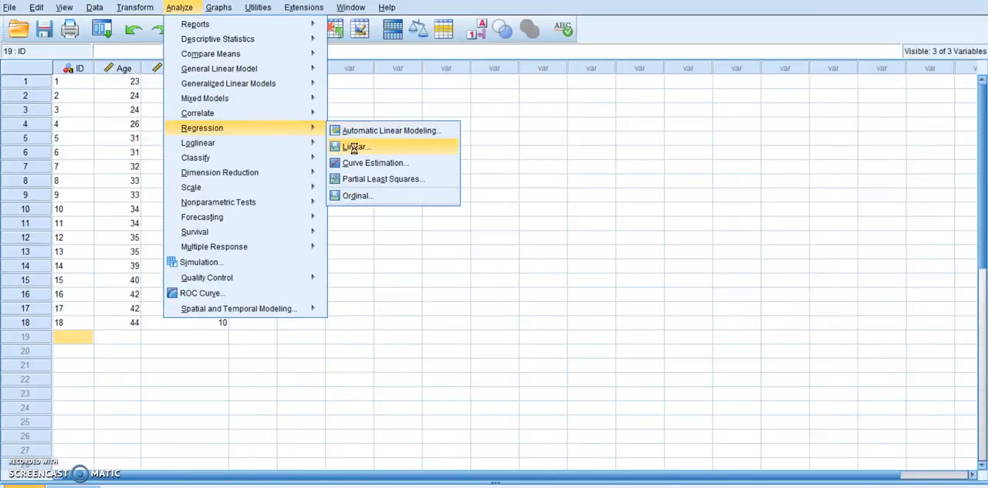
click(355, 146)
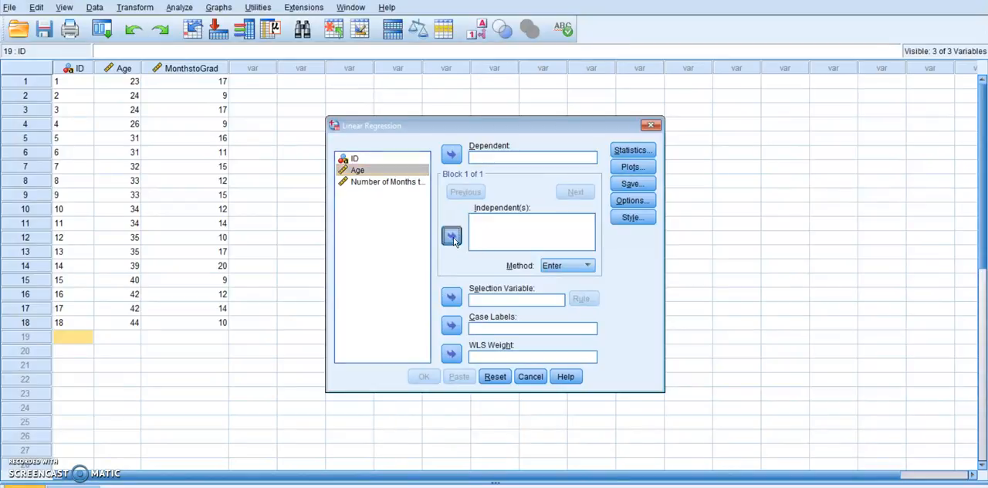
Step: Assign Age as the independent variable and months to complete program as the dependent
click(450, 235)
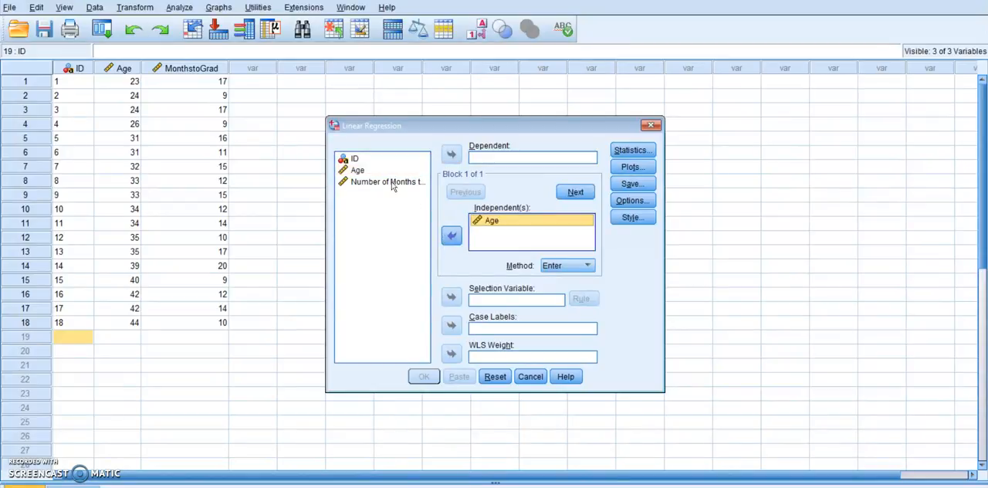
click(387, 182)
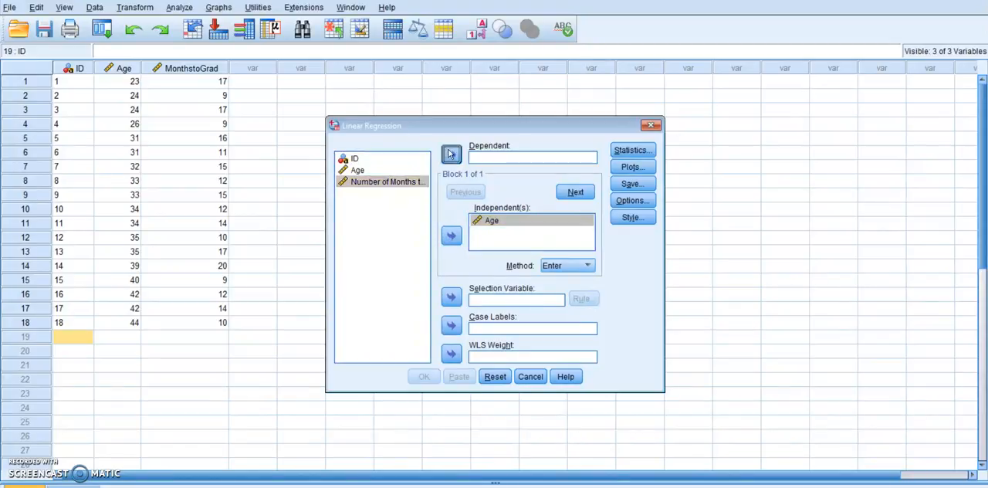
click(450, 154)
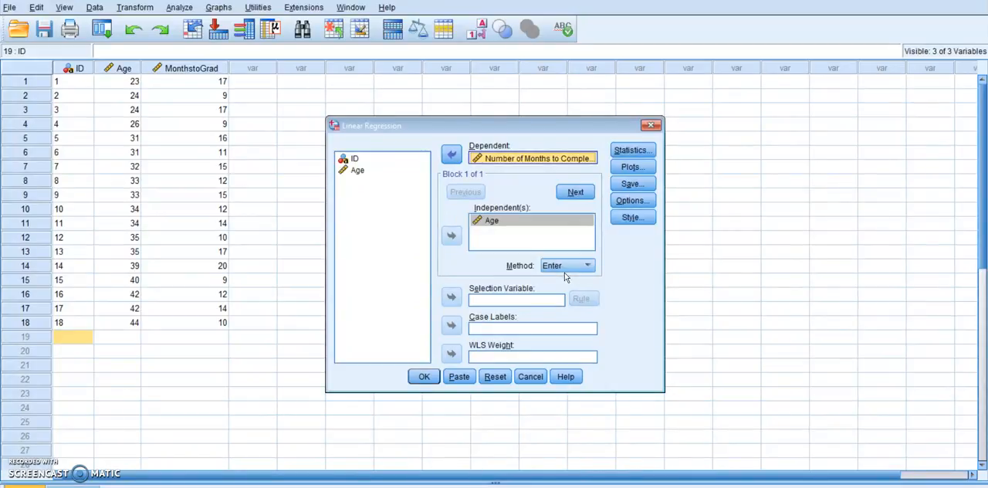
mouse_move(630, 150)
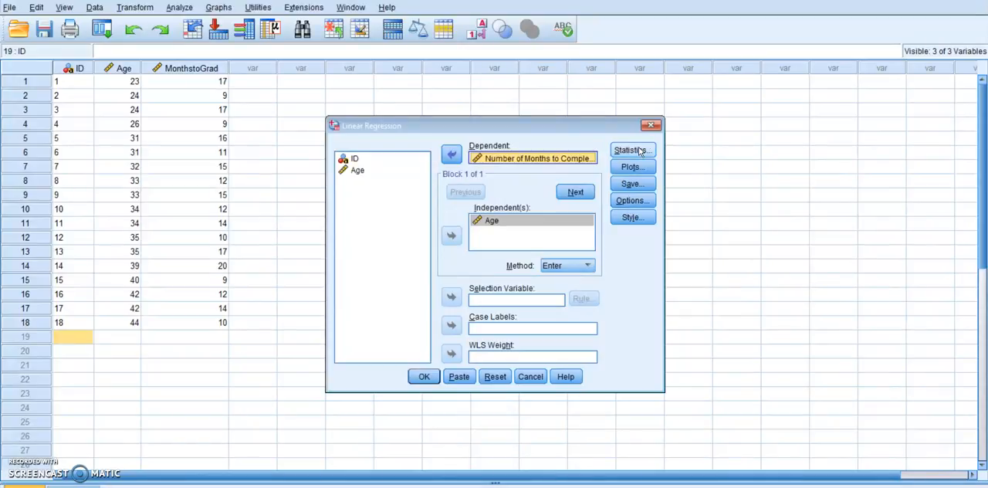
Step: Accept estimates and model fit statistics, leave Plots and Options unchanged, and run the regression
click(632, 150)
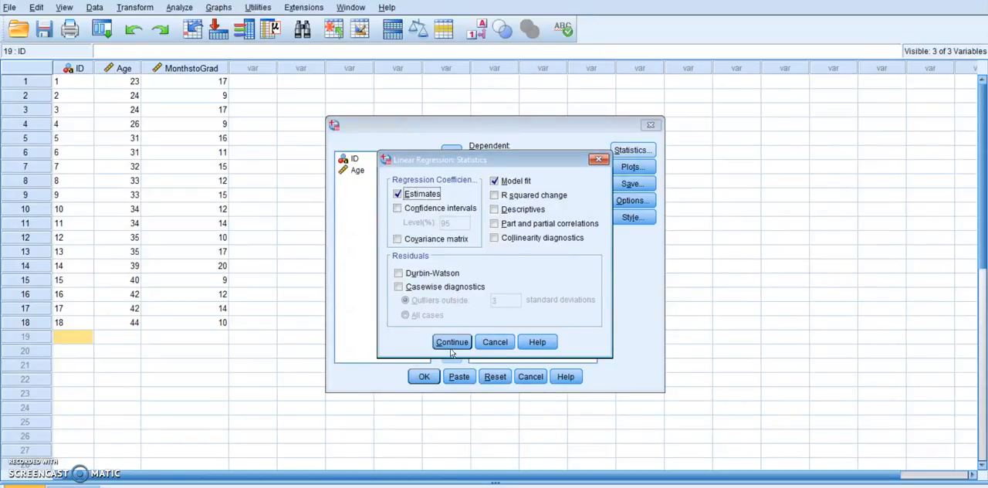
click(450, 343)
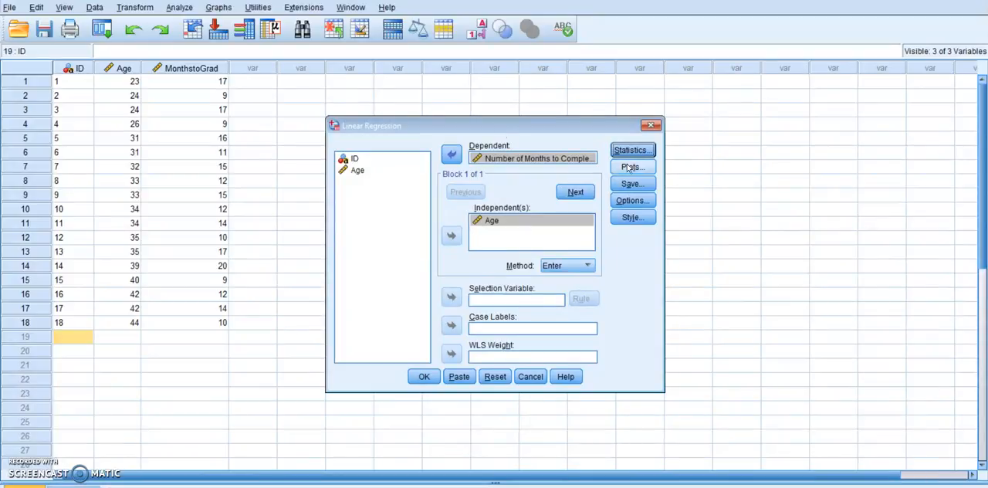
click(631, 166)
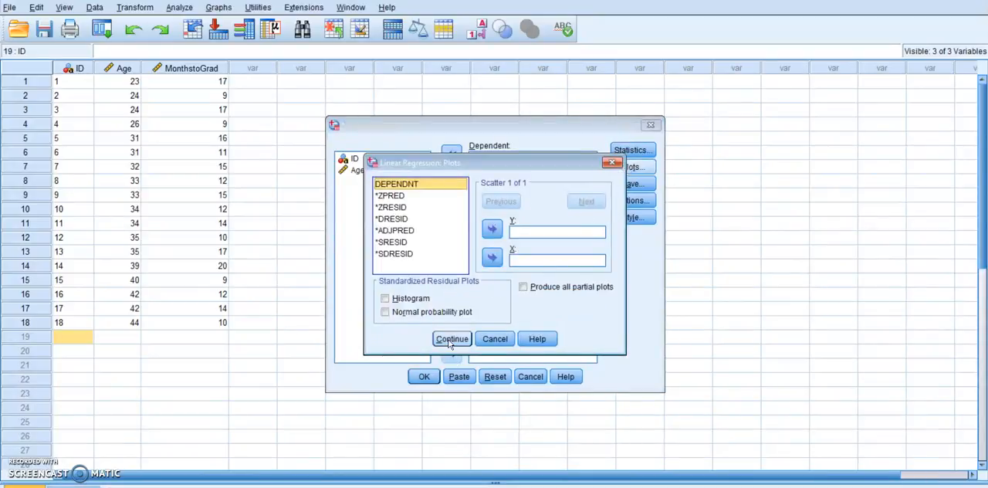
click(450, 339)
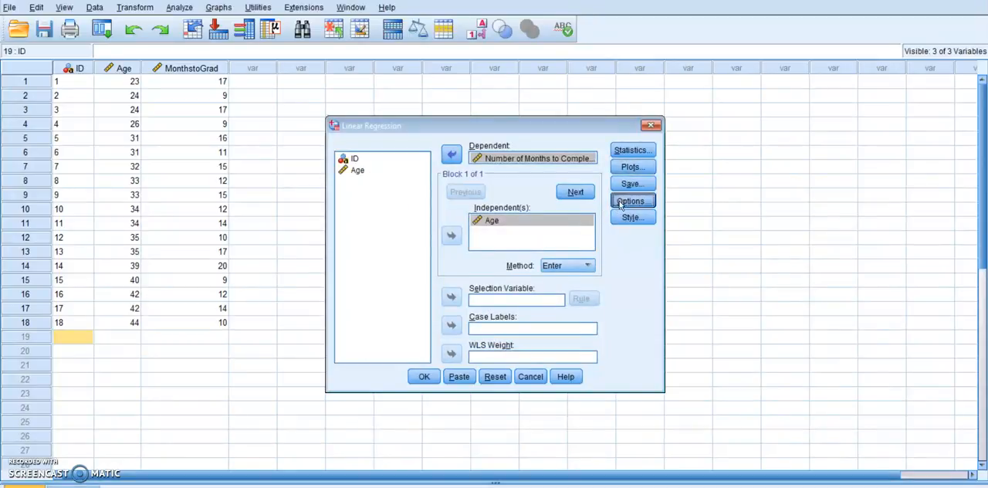
click(631, 201)
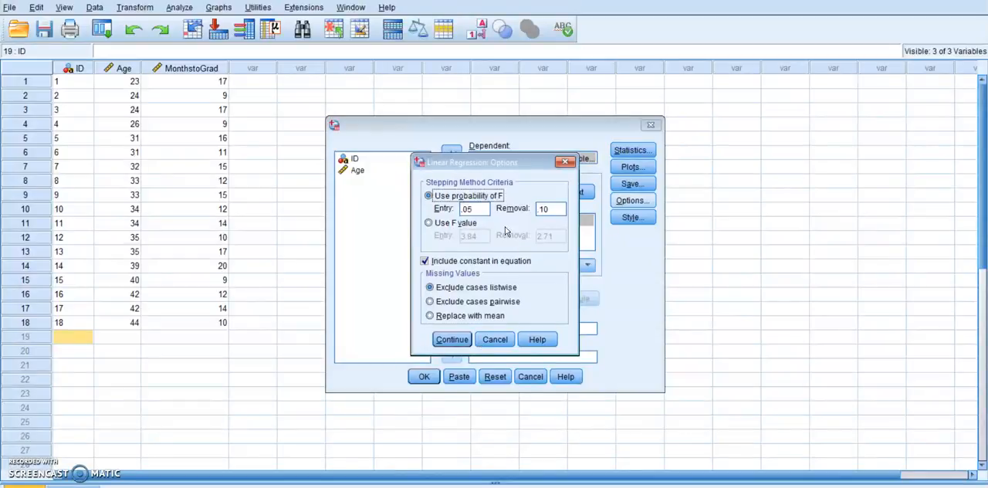
click(451, 339)
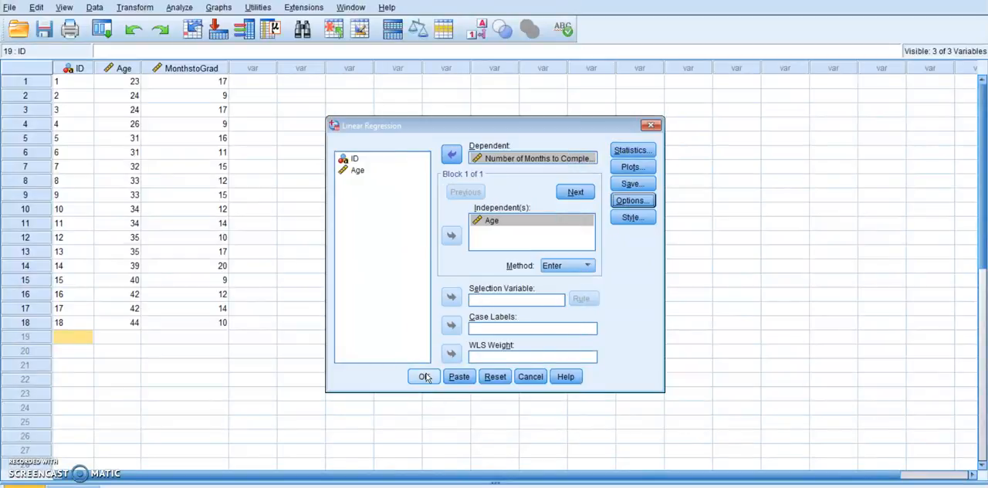
click(423, 377)
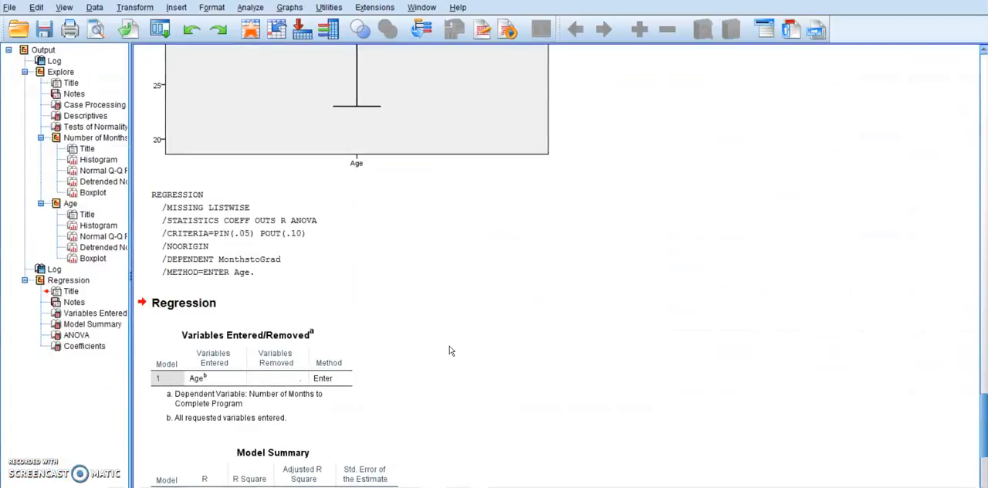
mouse_move(423, 370)
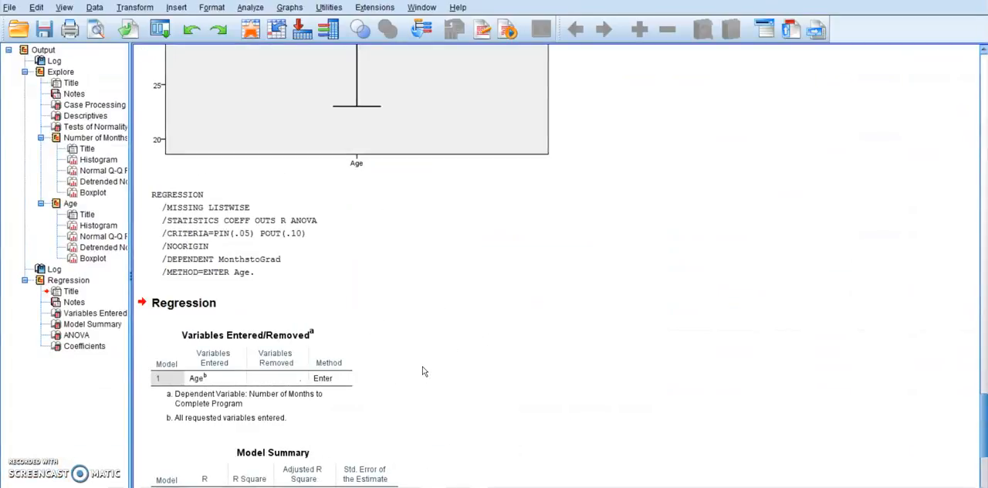
click(232, 232)
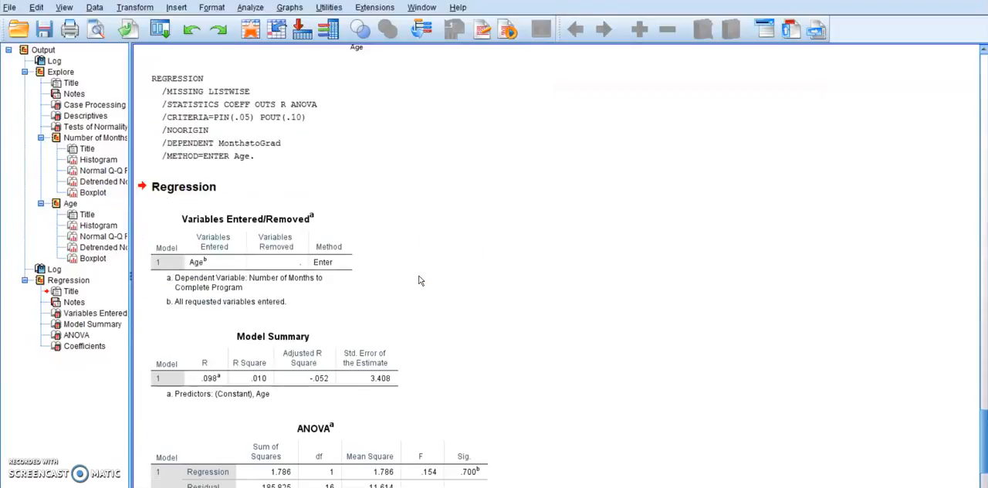
scroll(down, 3)
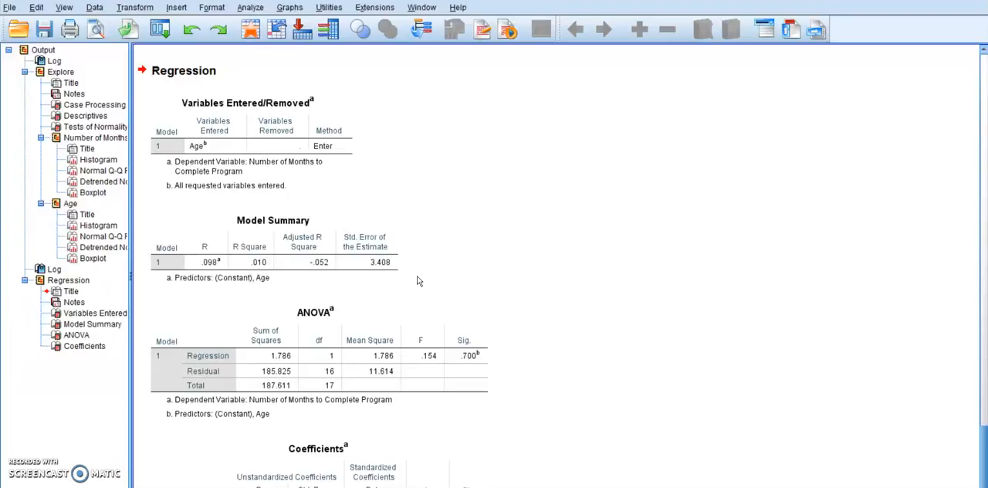
click(271, 232)
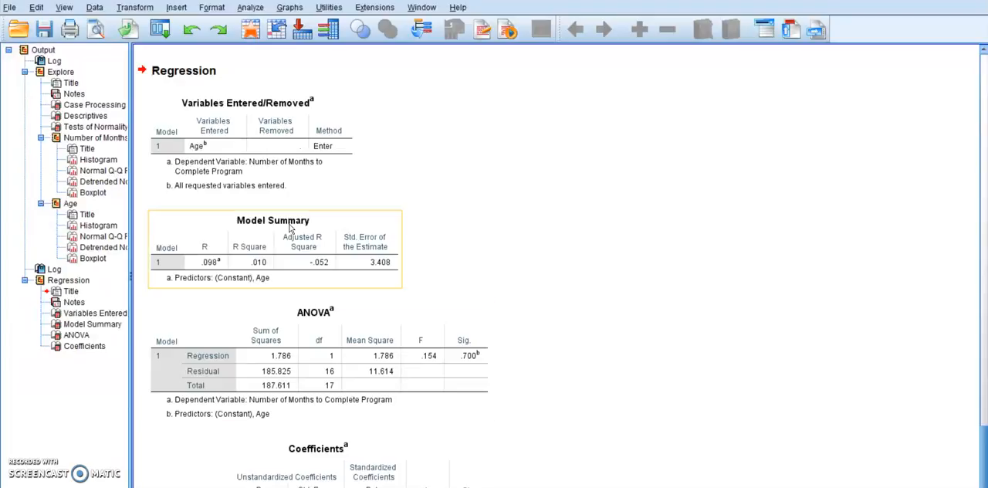
scroll(down, 3)
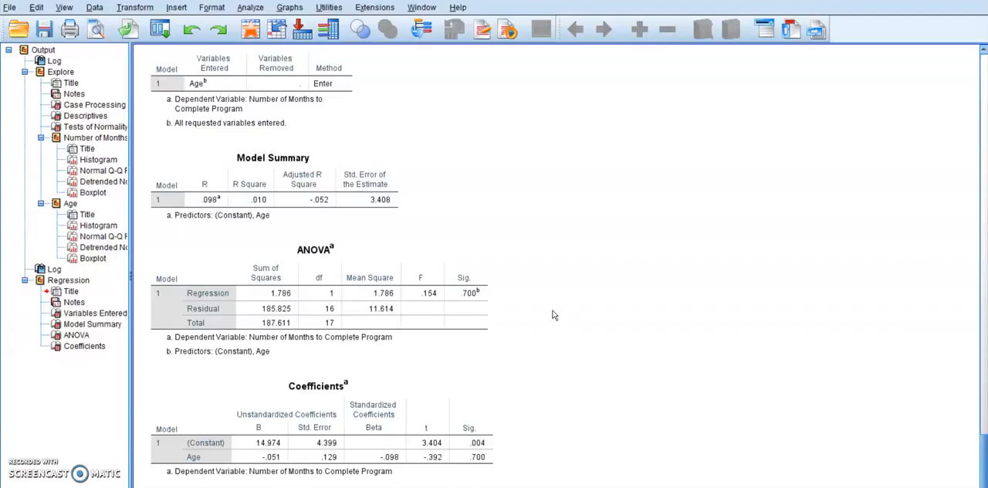
mouse_move(546, 306)
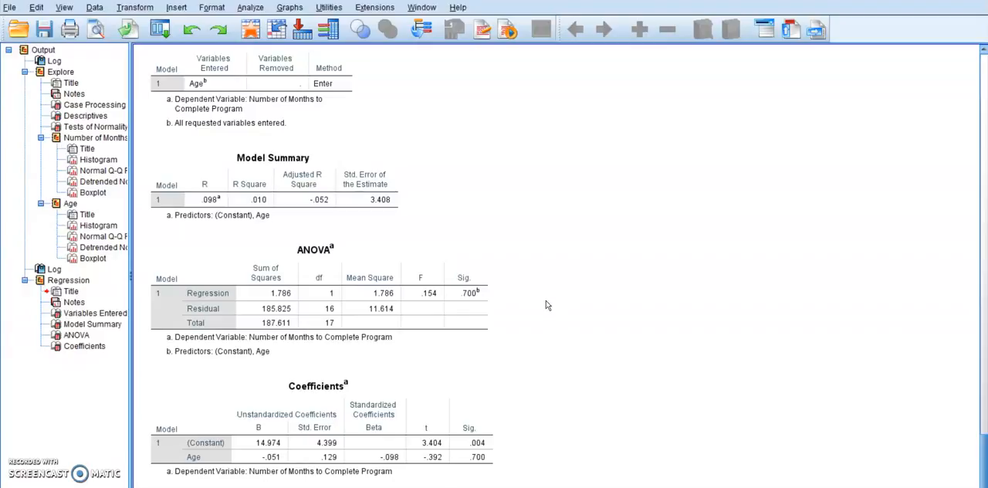
mouse_move(537, 311)
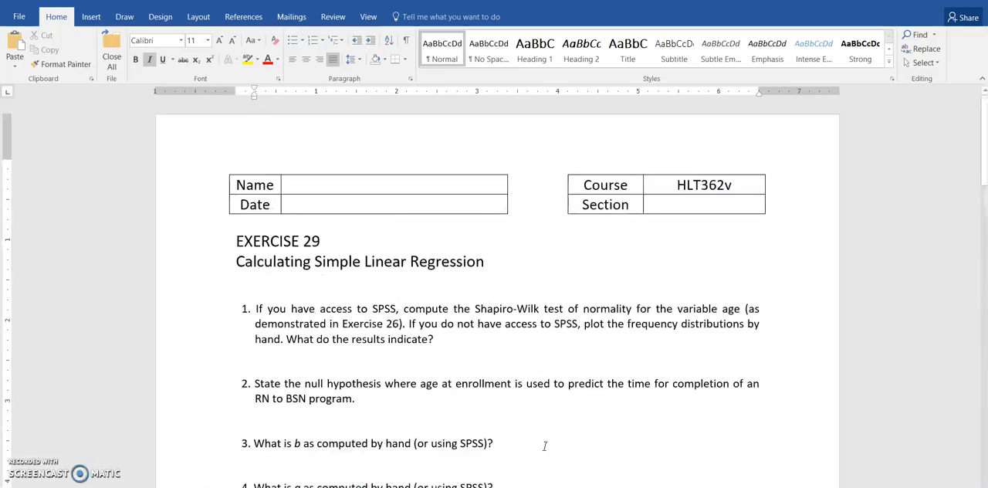
mouse_move(480, 294)
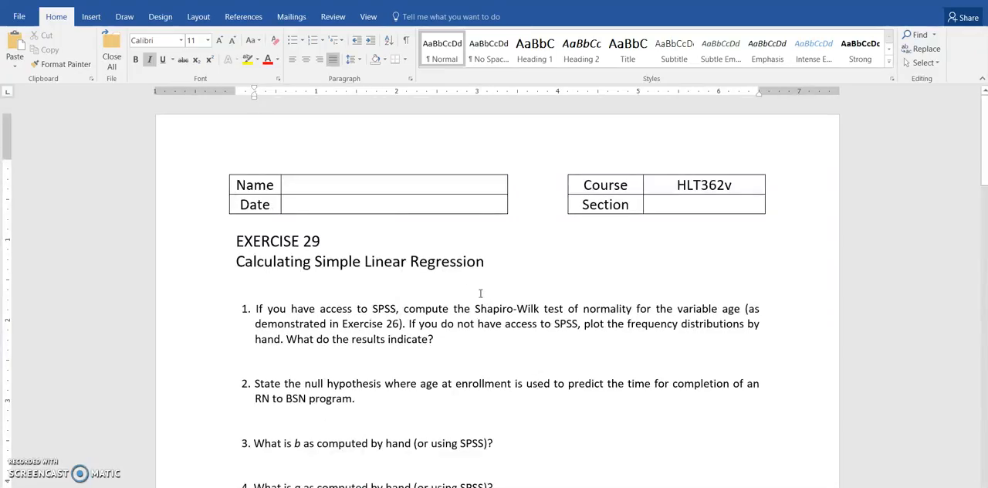
mouse_move(561, 326)
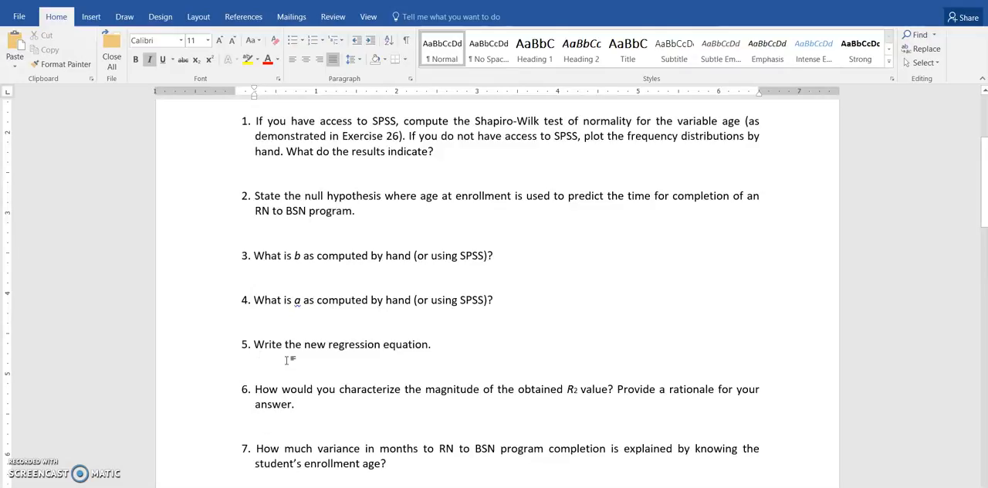
Step: Answer question 5 with the general regression equation Y = bx + a
text(Y = b)
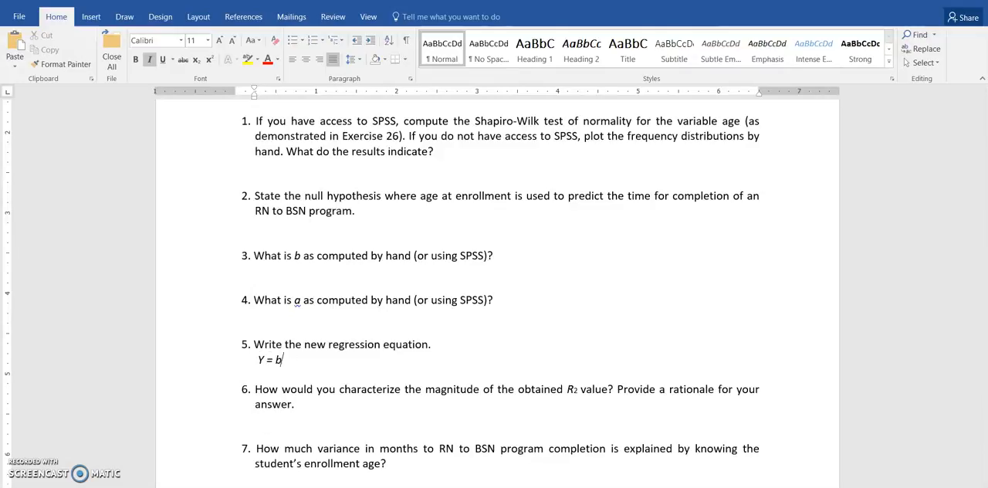
text(x + a)
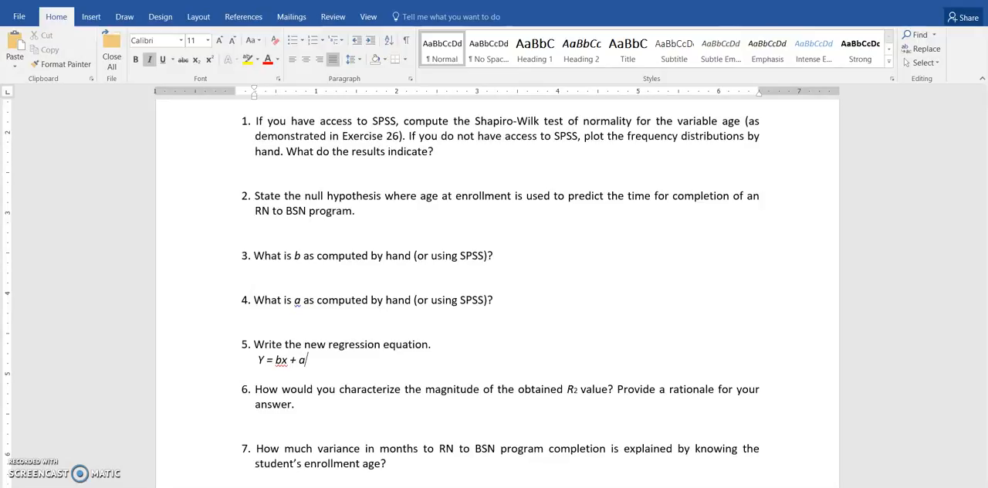
mouse_move(326, 291)
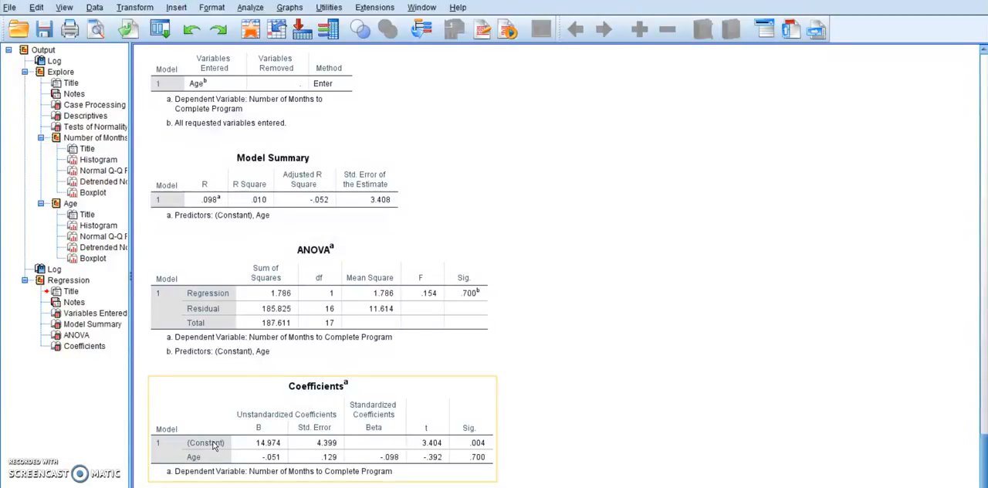
mouse_move(280, 448)
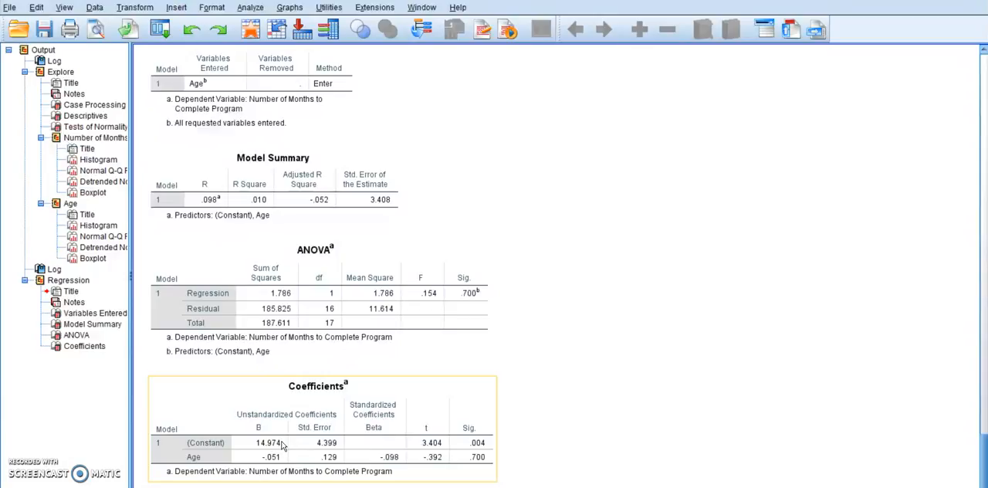
Step: Copy the Coefficients table (constant 14.974, Age slope -.051) from the regression output
click(77, 348)
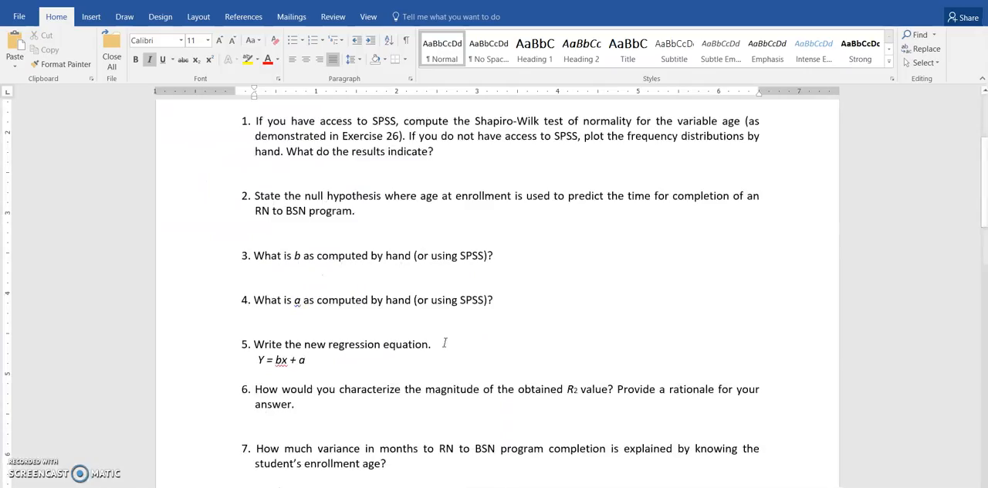
mouse_move(408, 367)
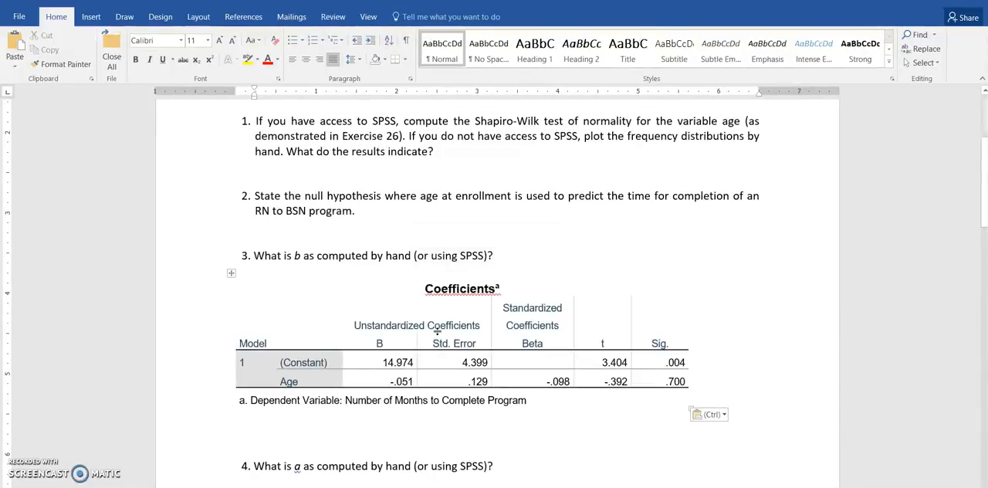
Step: Answer question 3 with 'B = -.051' after the question text
click(497, 254)
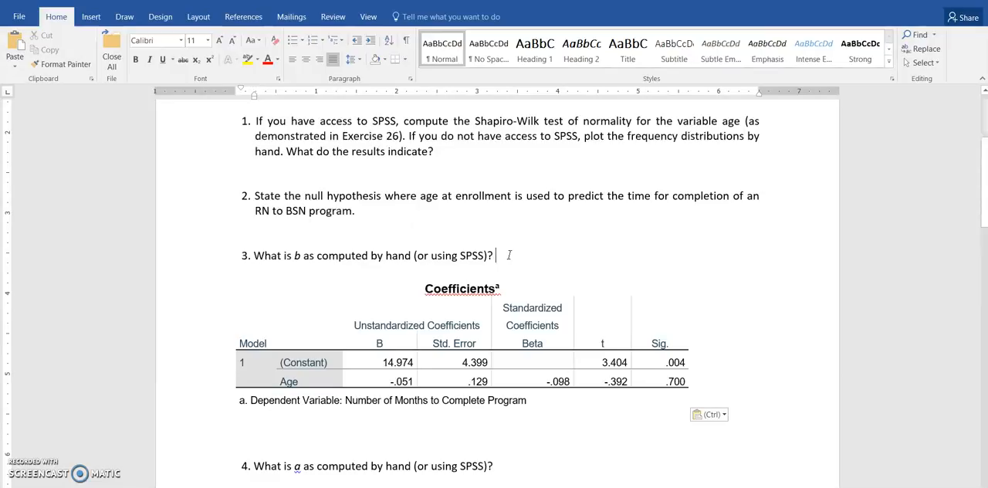
text(B)
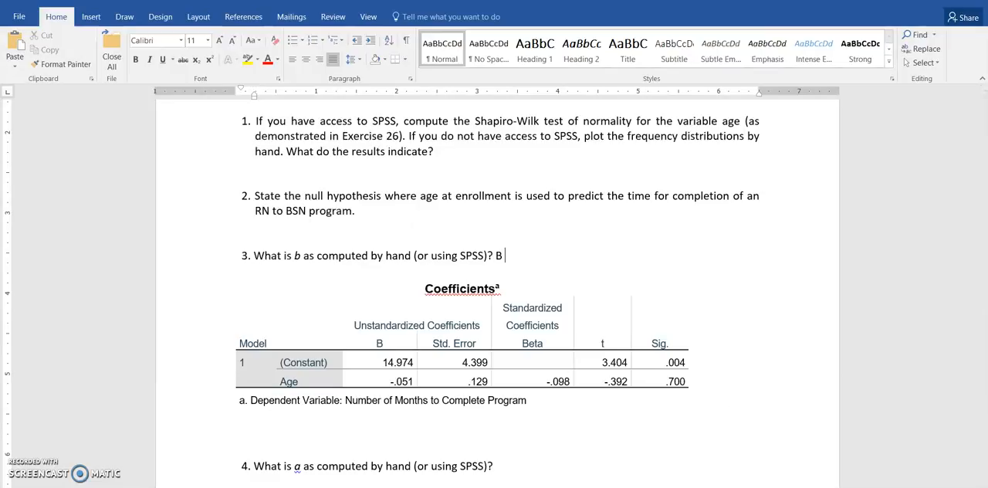
text(= -)
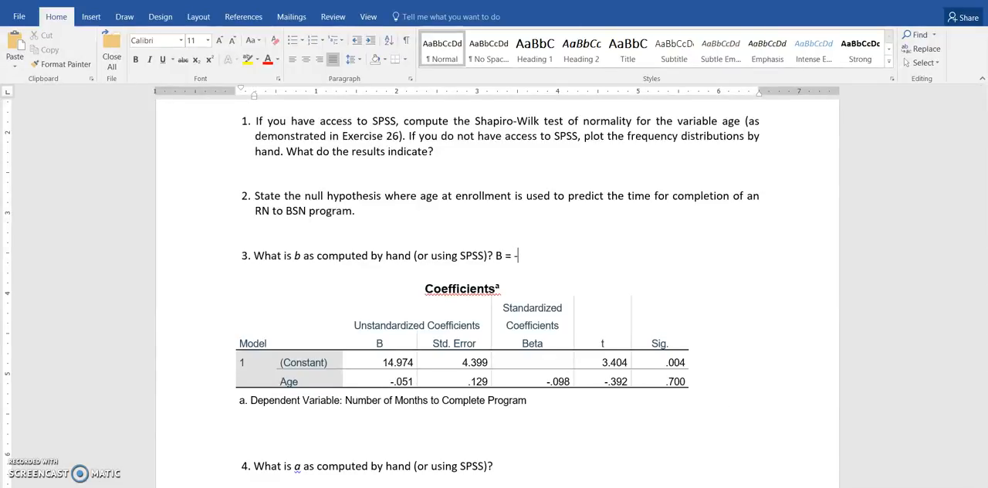
text(.051)
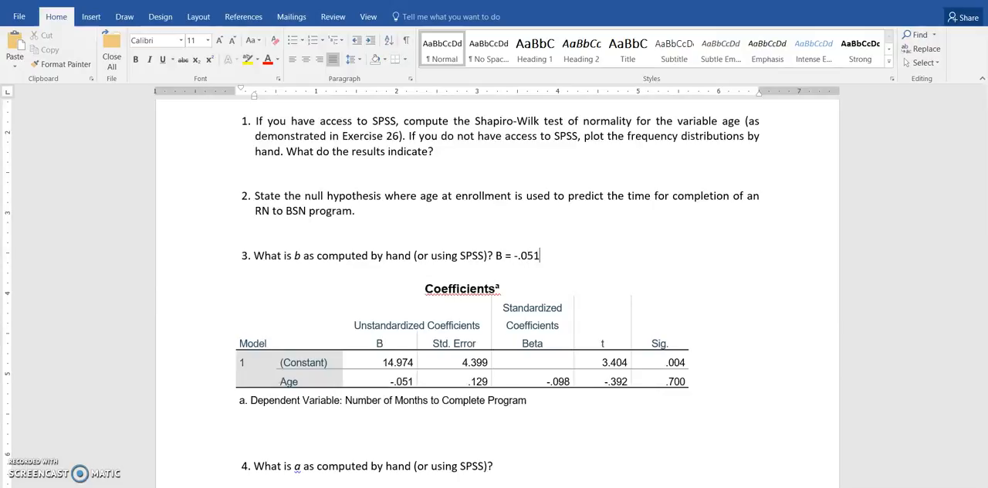
scroll(down, 3)
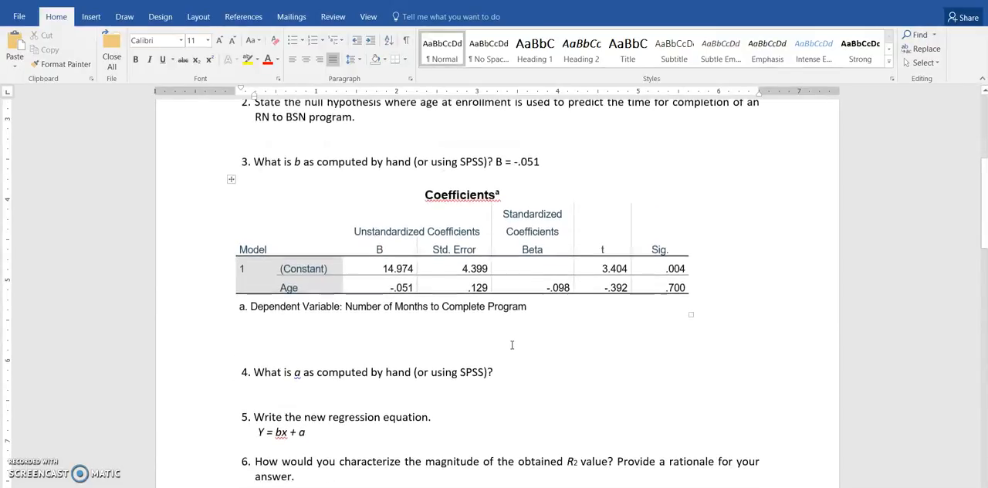
mouse_move(549, 305)
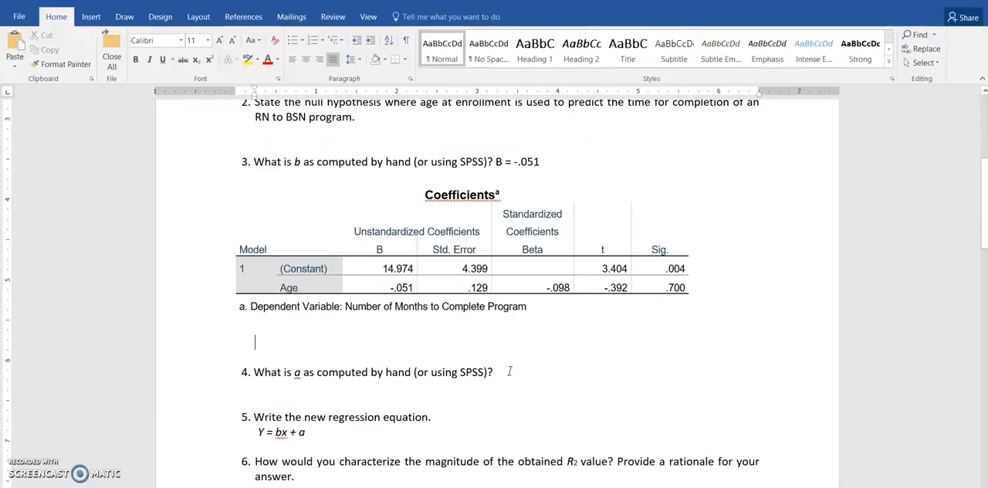
Step: Write 'A = 14.974', the constant, as the answer to question 4
text(A =)
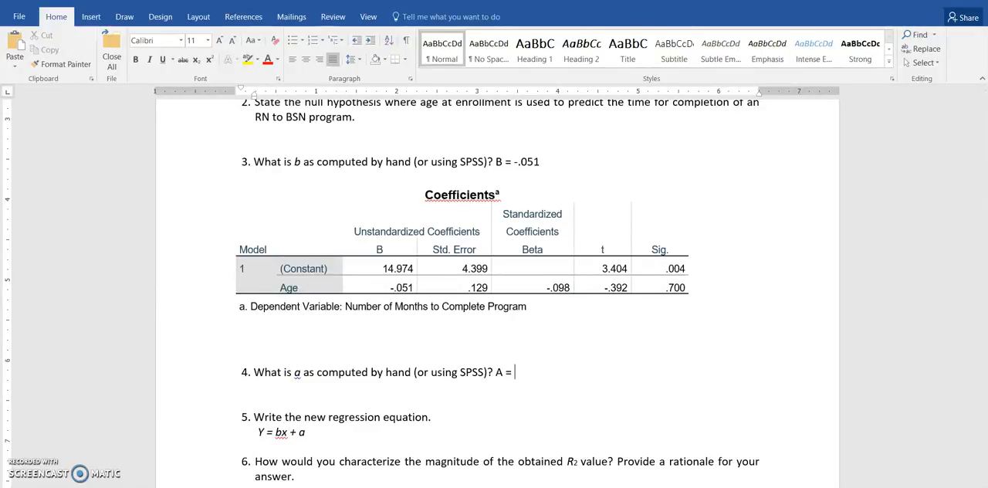
text(1)
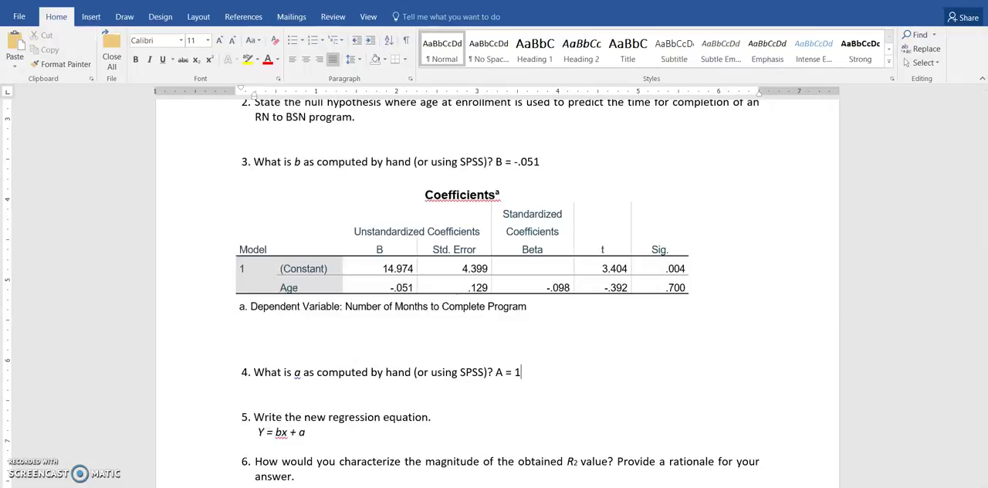
text(4.9)
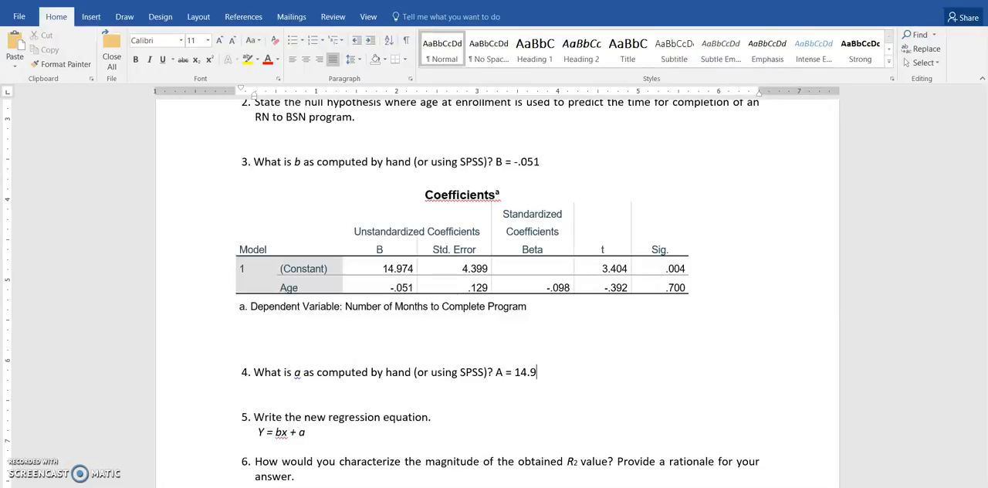
text(74)
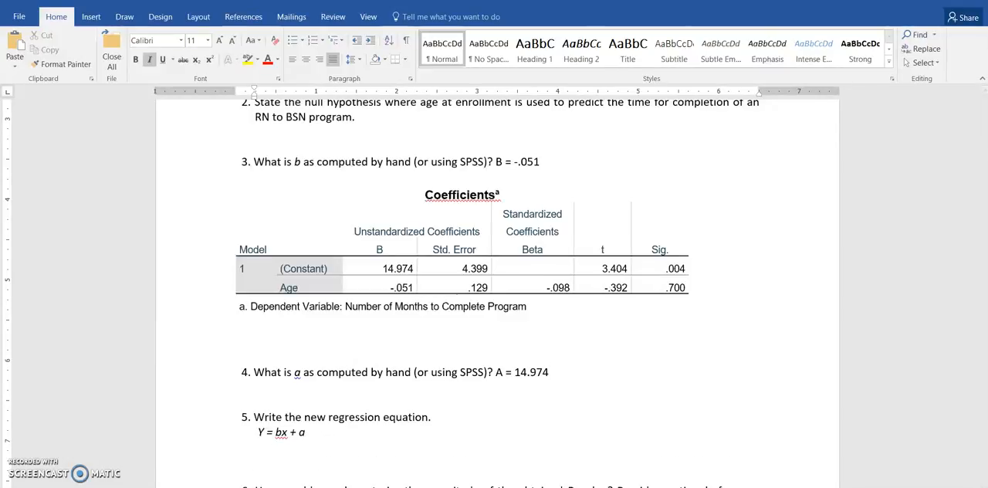
Step: Write 'Y = -.051 + 14.974' under question 5 and highlight it yellow
text(Y =)
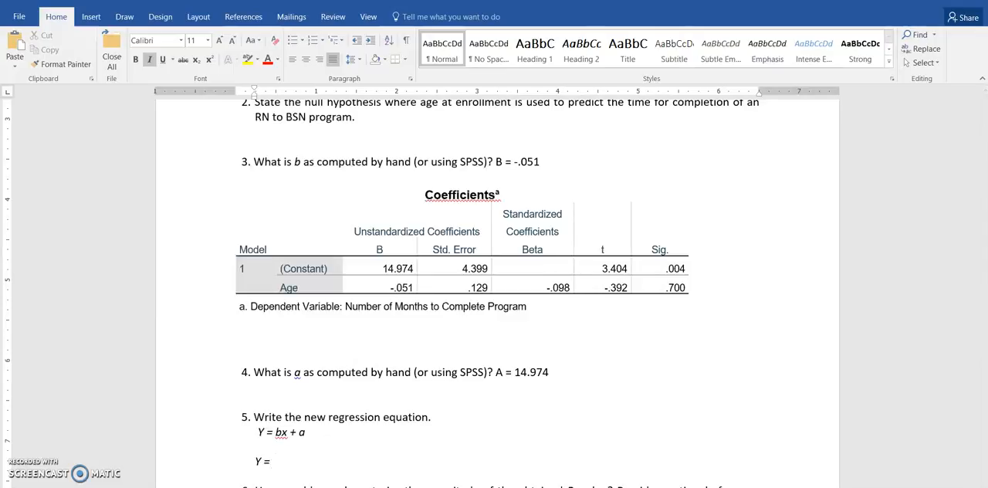
text(-.051)
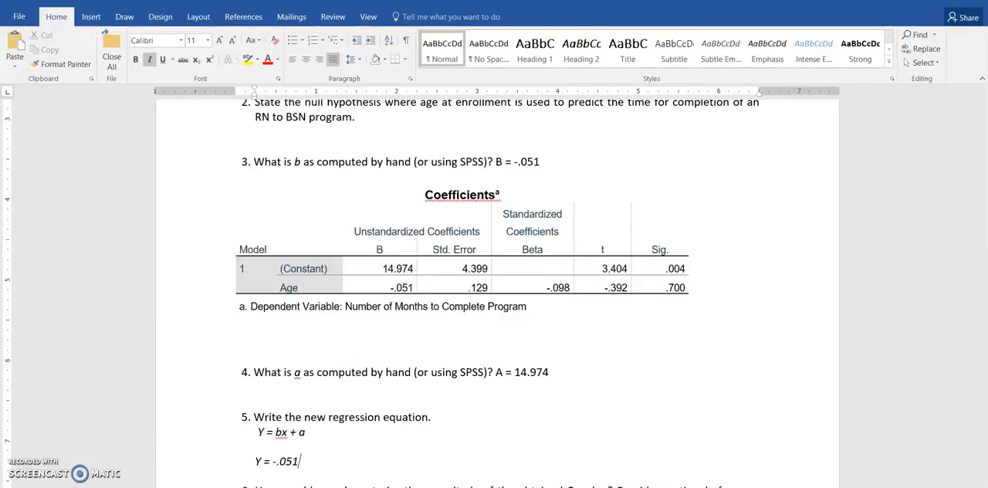
text(+ 14)
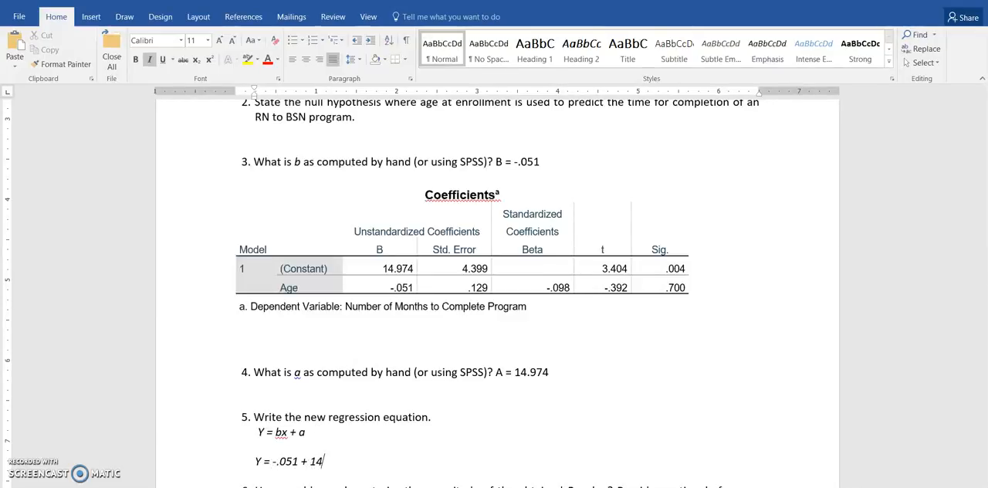
text(.974)
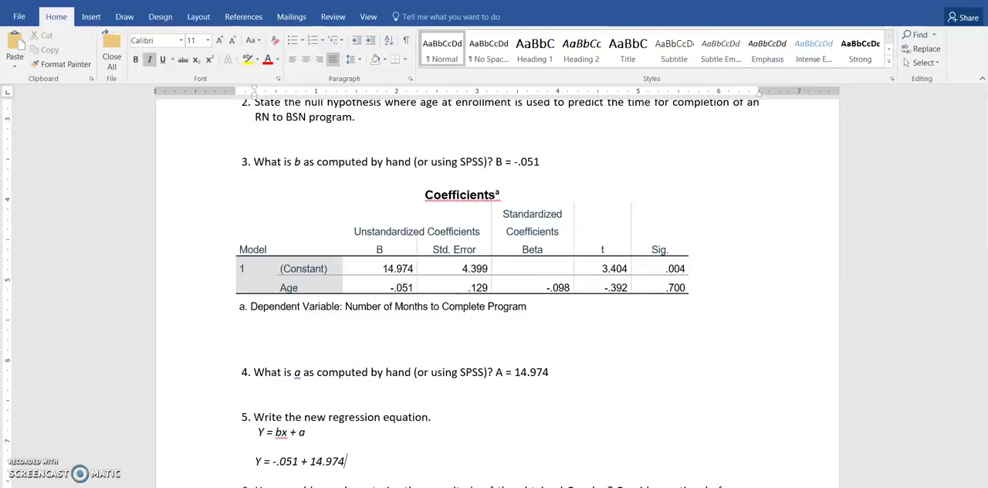
mouse_move(192, 454)
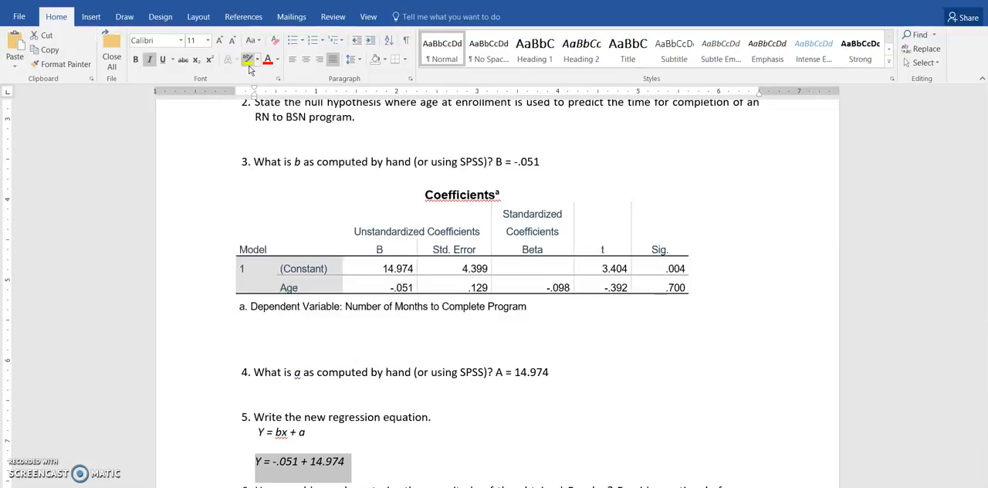
click(246, 60)
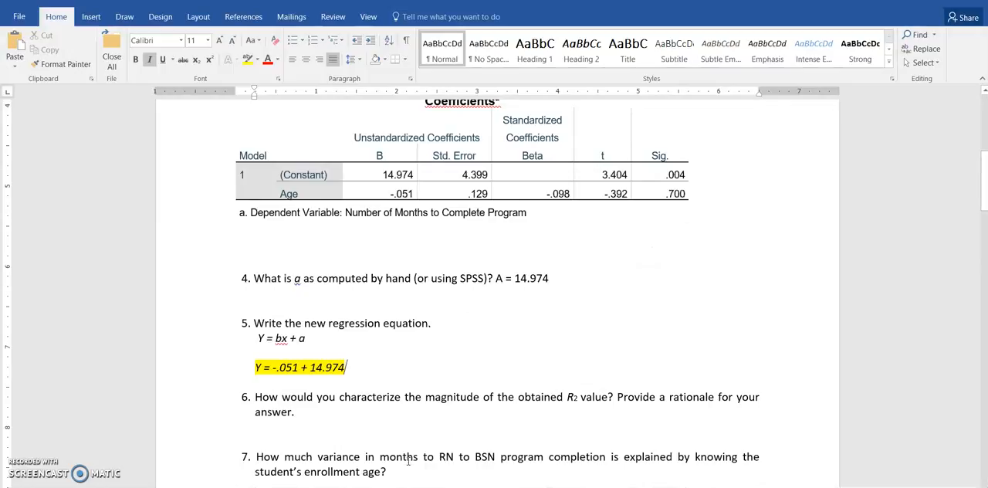
mouse_move(379, 414)
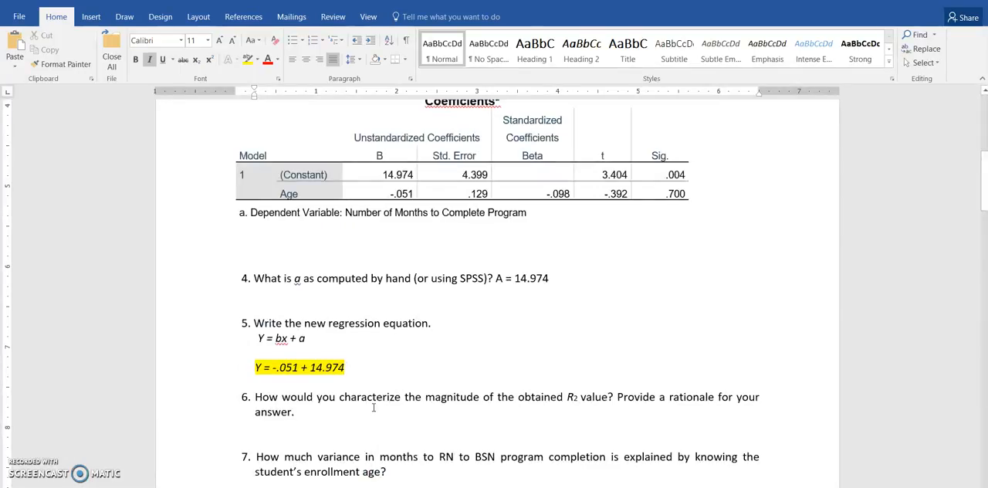
Step: Write 'R2 = .010' under question 6, then move down to question 8
text(R2)
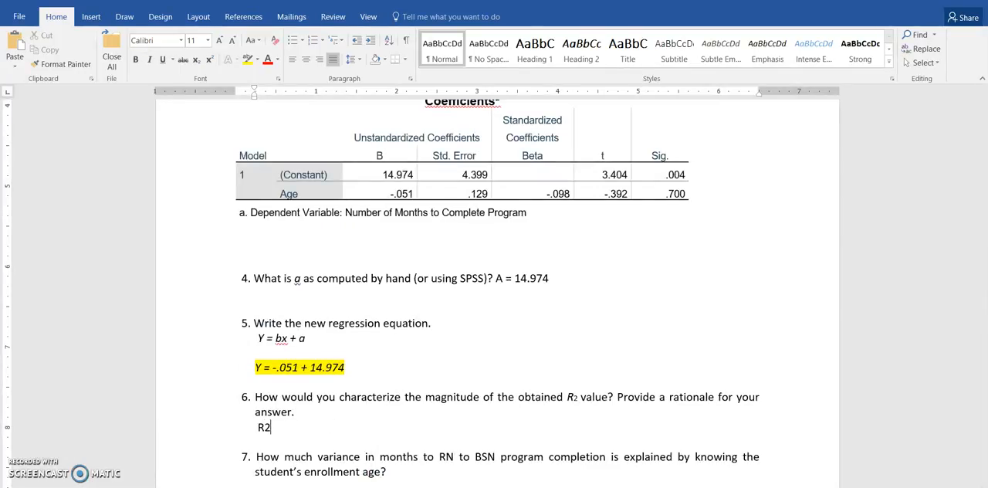
text(= .010)
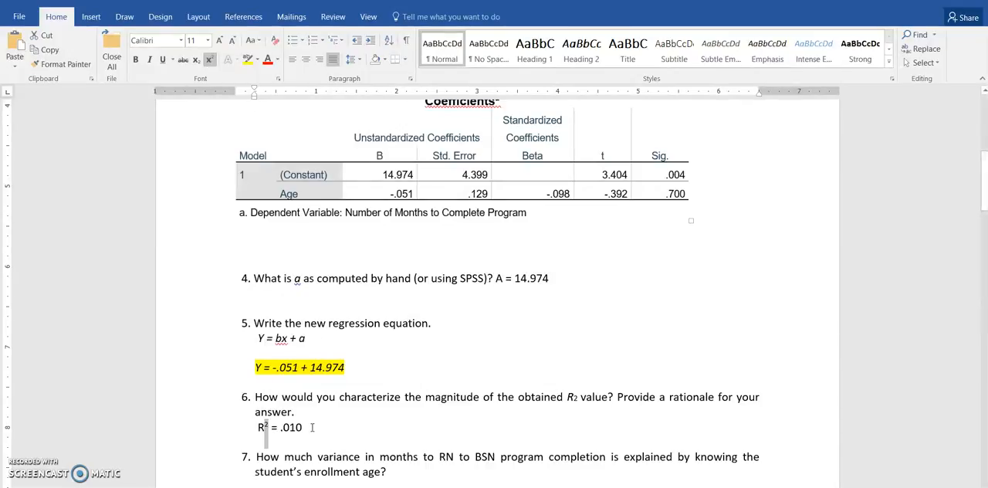
scroll(down, 3)
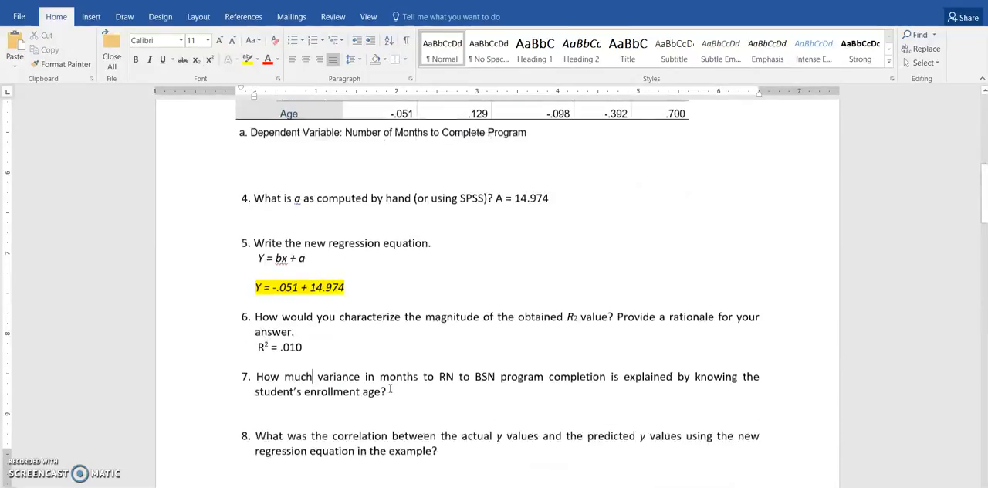
scroll(down, 3)
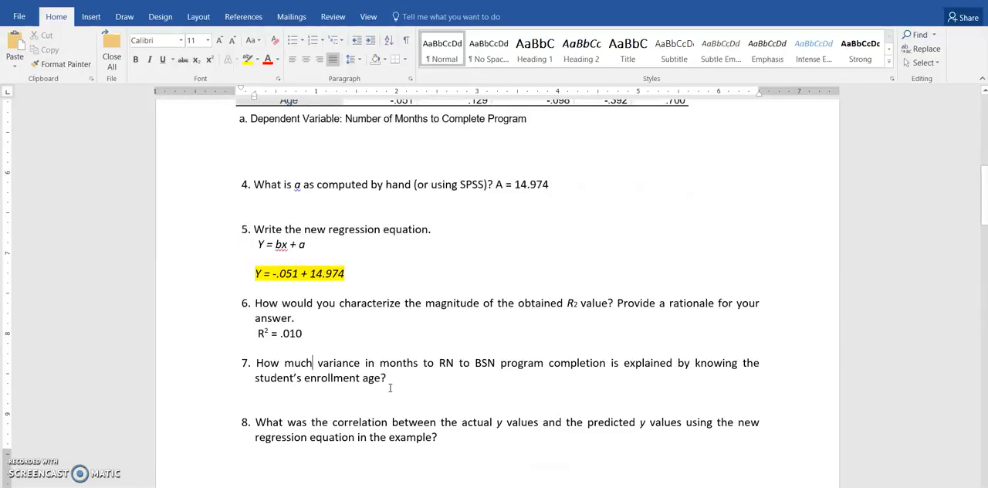
scroll(down, 3)
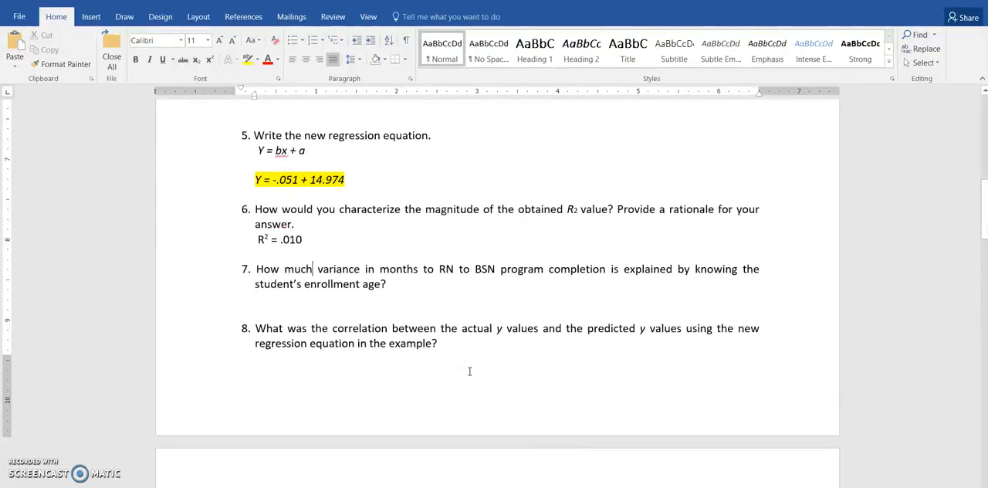
click(441, 343)
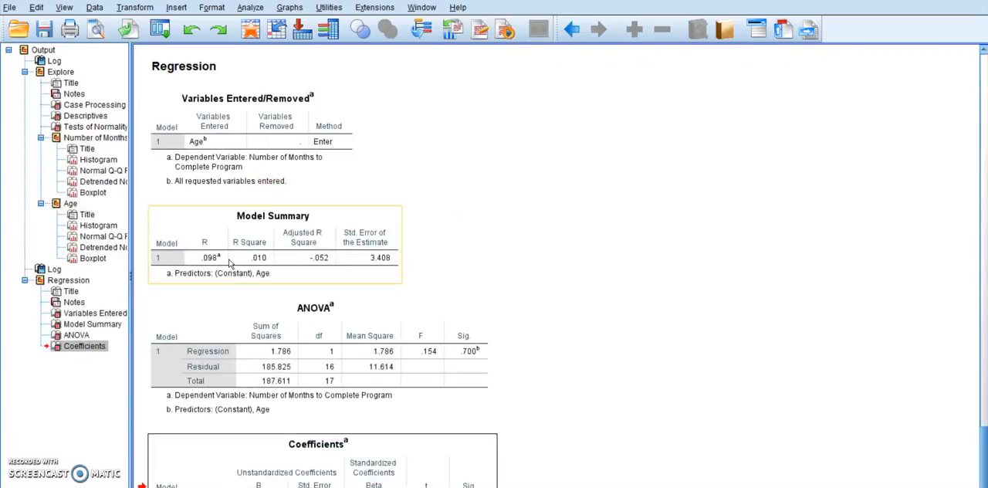
mouse_move(213, 275)
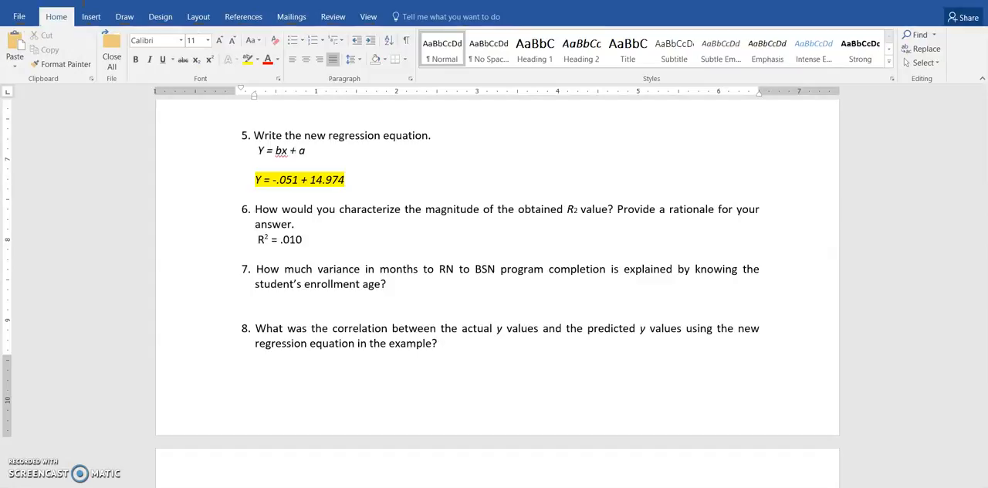
Step: Enter the correlation '.098' as the answer to question 8
text(.098)
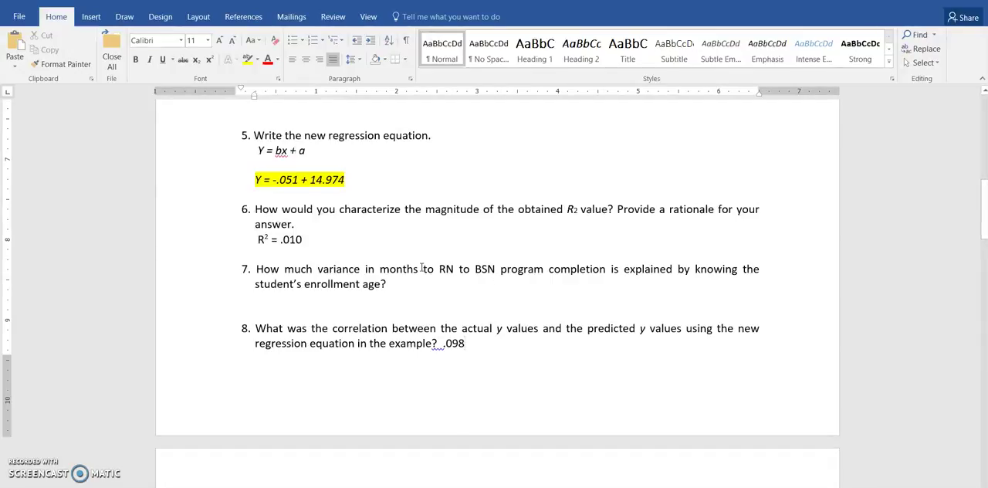
scroll(down, 3)
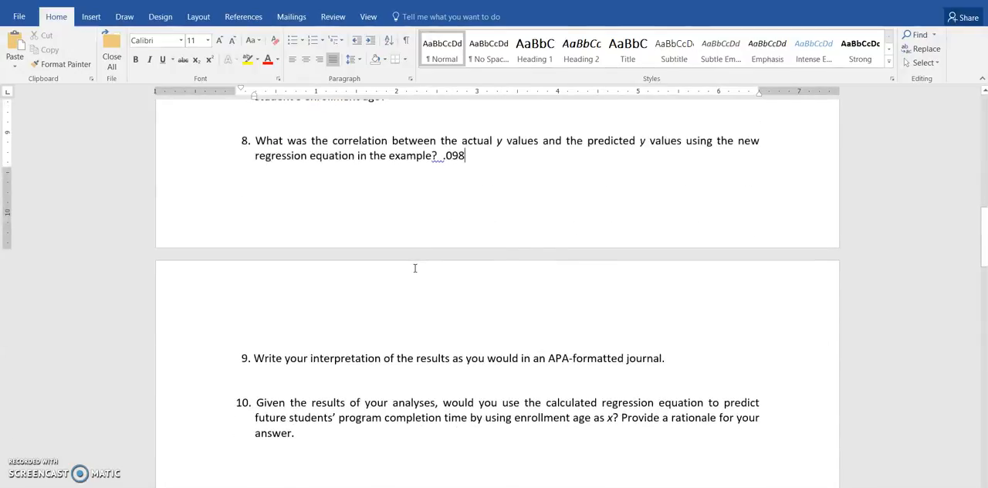
mouse_move(642, 327)
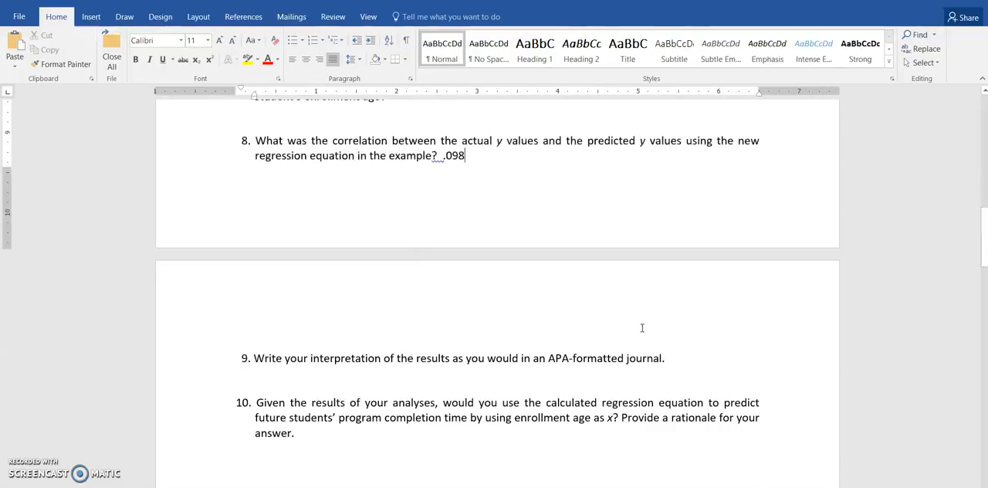
mouse_move(594, 346)
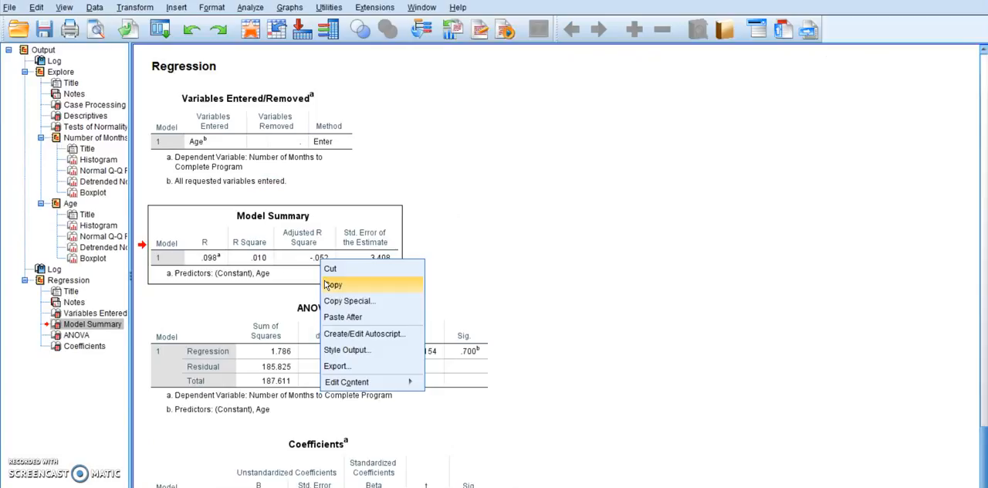
Step: Copy the Model Summary table from the Output Viewer
click(333, 284)
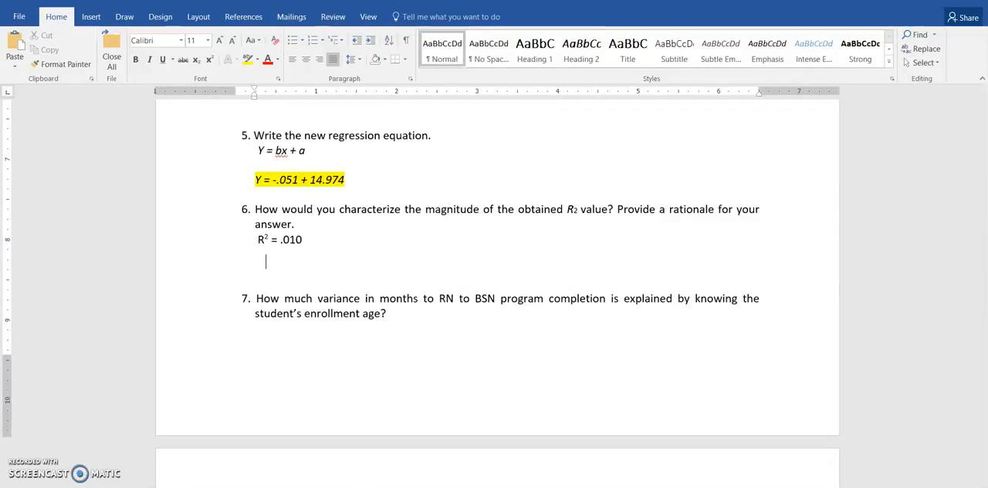
Step: Paste the Model Summary table under 'R2 = .010' for question 6
right_click(265, 261)
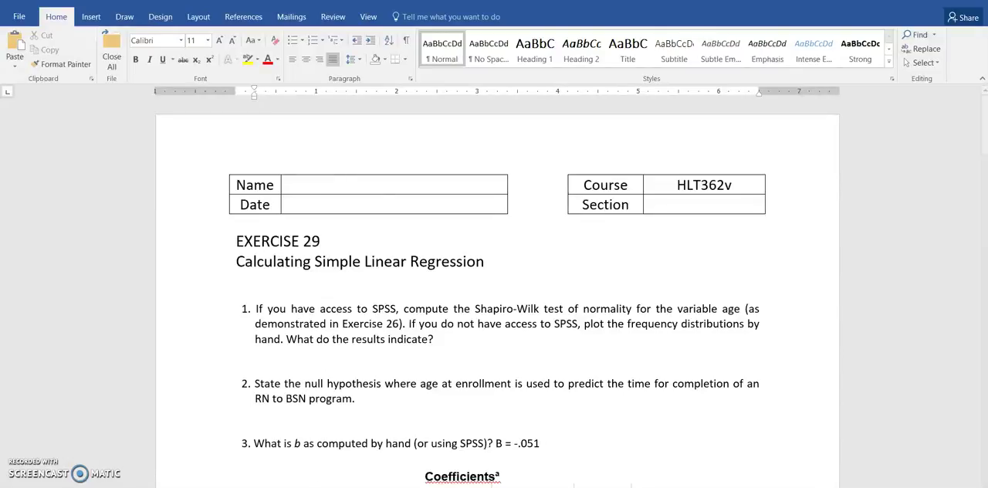
scroll(down, 3)
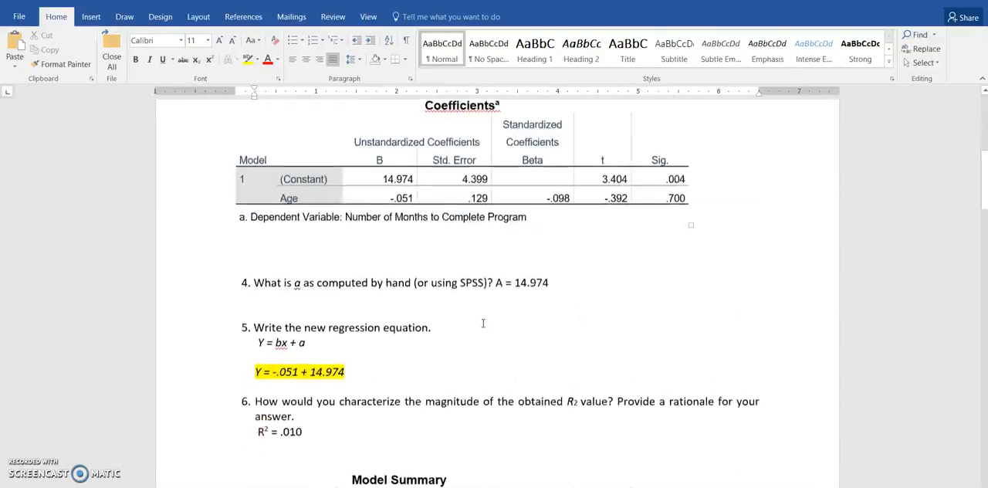
scroll(down, 3)
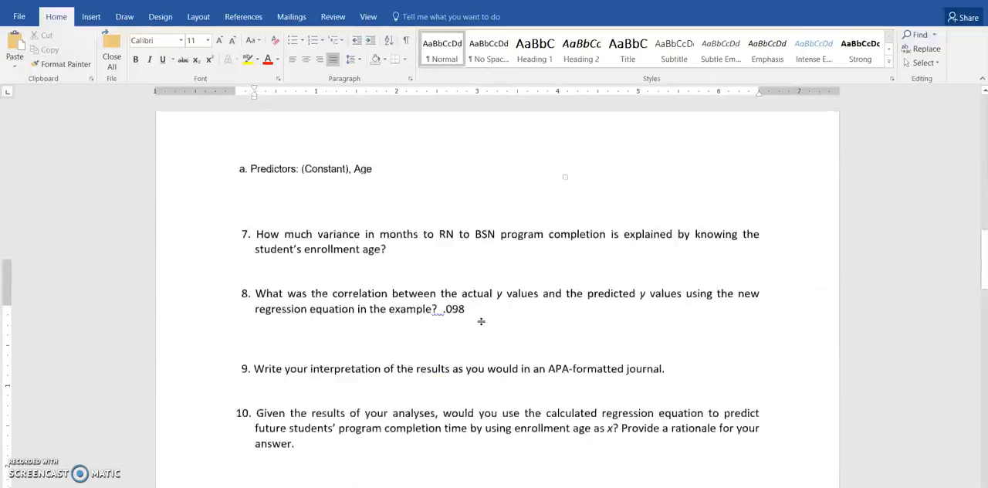
scroll(down, 3)
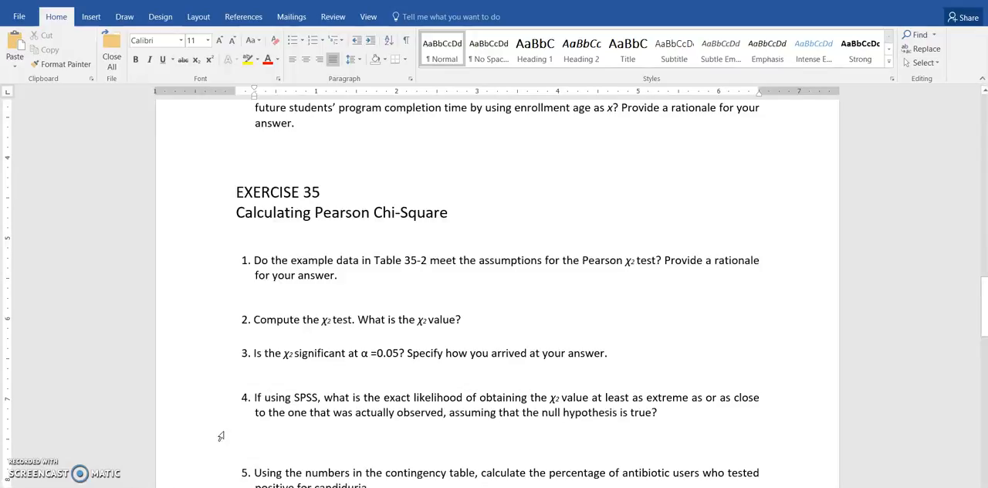
mouse_move(114, 365)
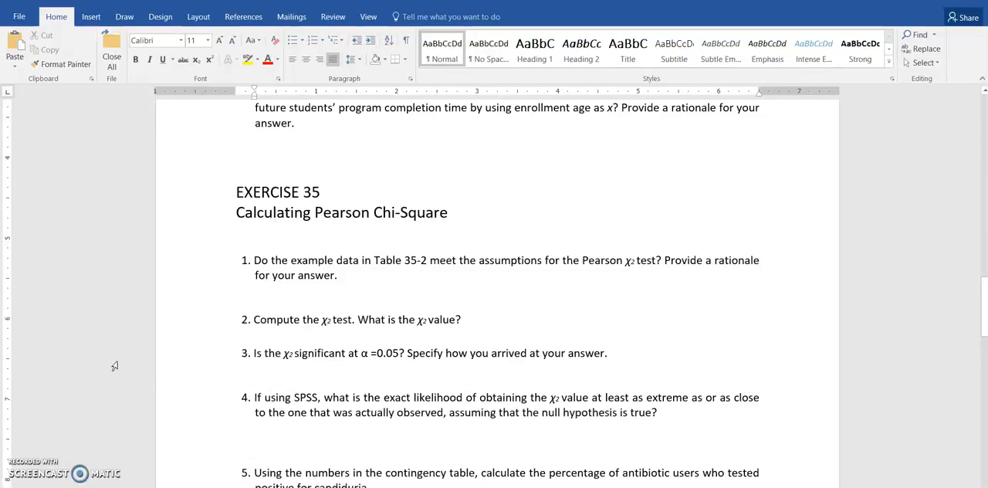
mouse_move(31, 482)
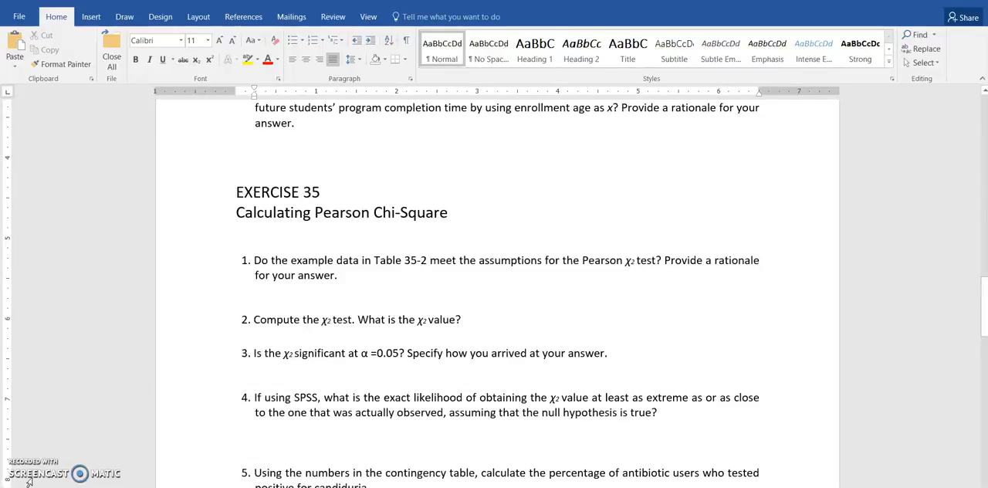